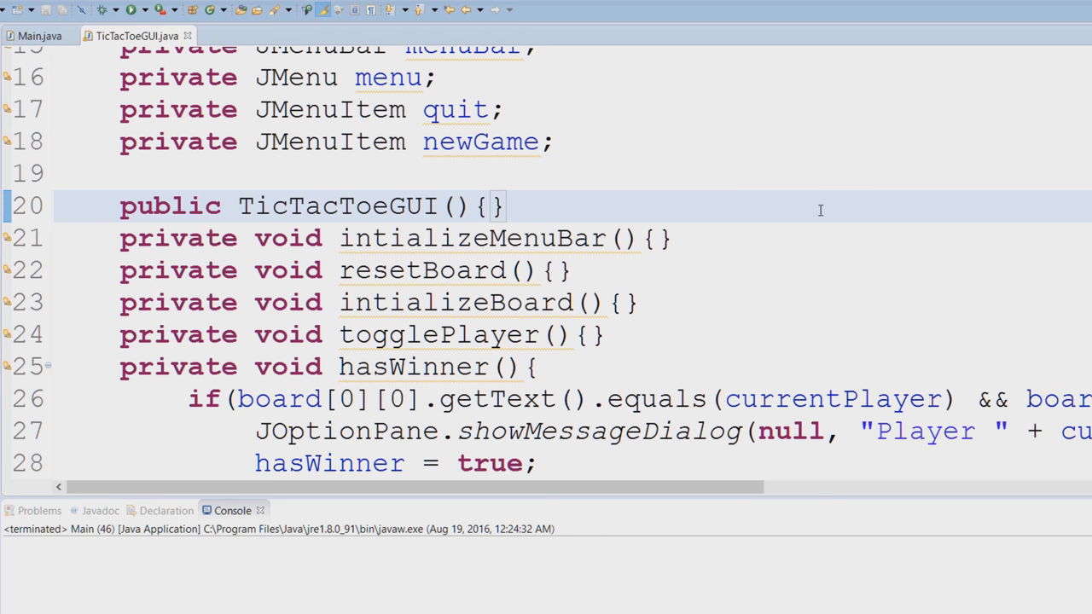
Open the constructor braces onto separate lines and add a super(); call as its first statement
scroll("down", 3)
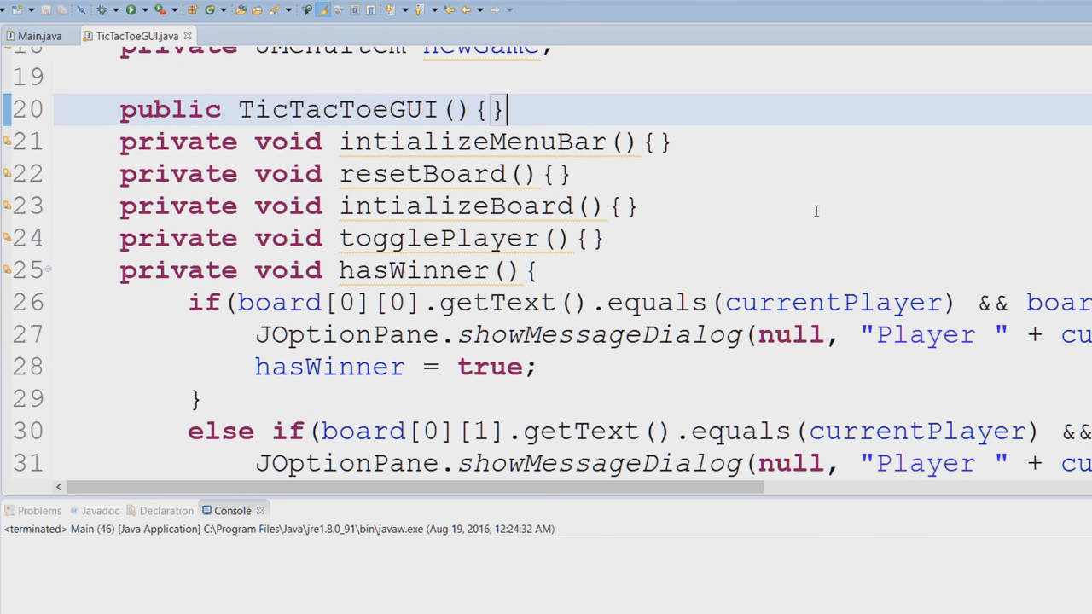
double_click(371, 271)
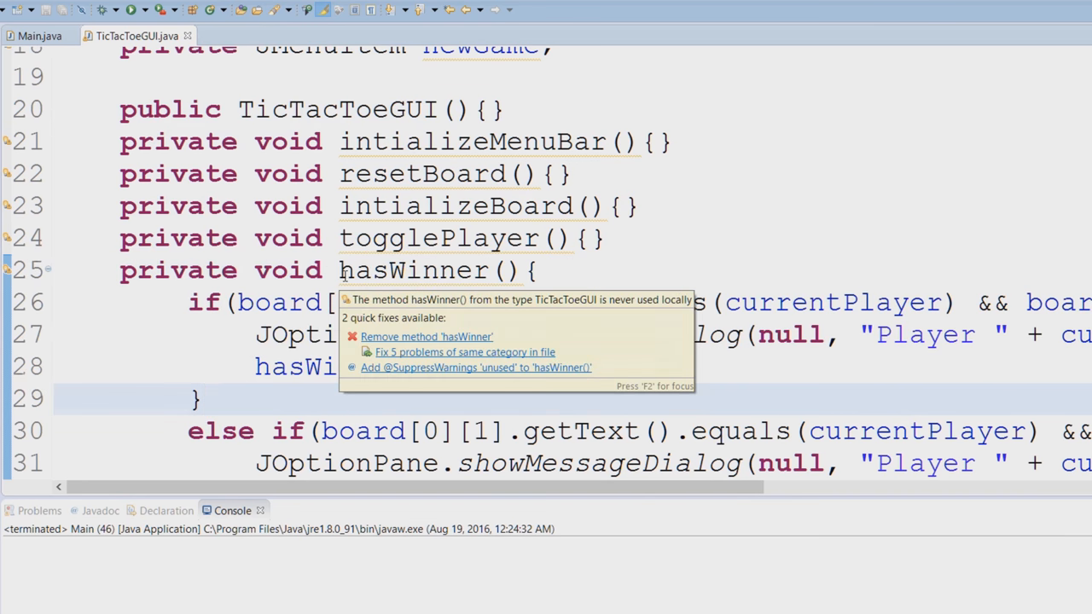
scroll("down", 3)
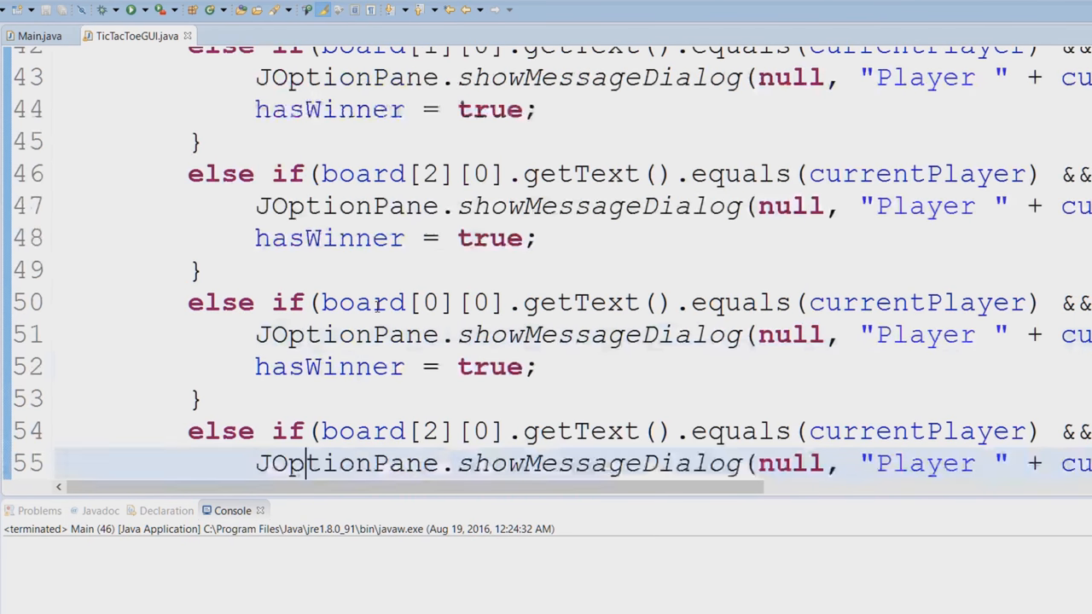
scroll("up", 3)
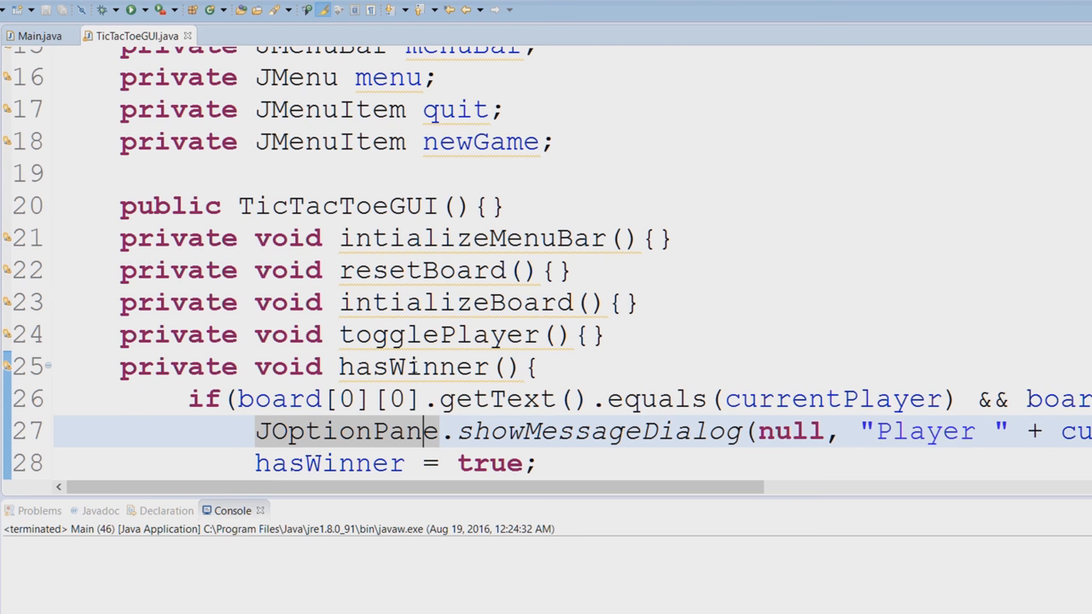
left_click(254, 206)
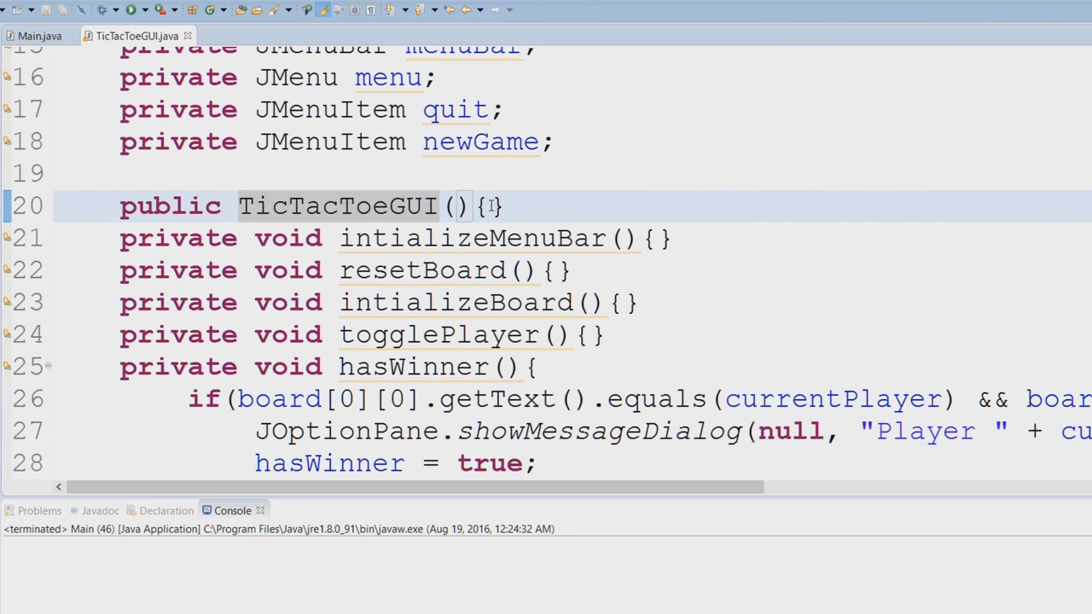
key("Return")
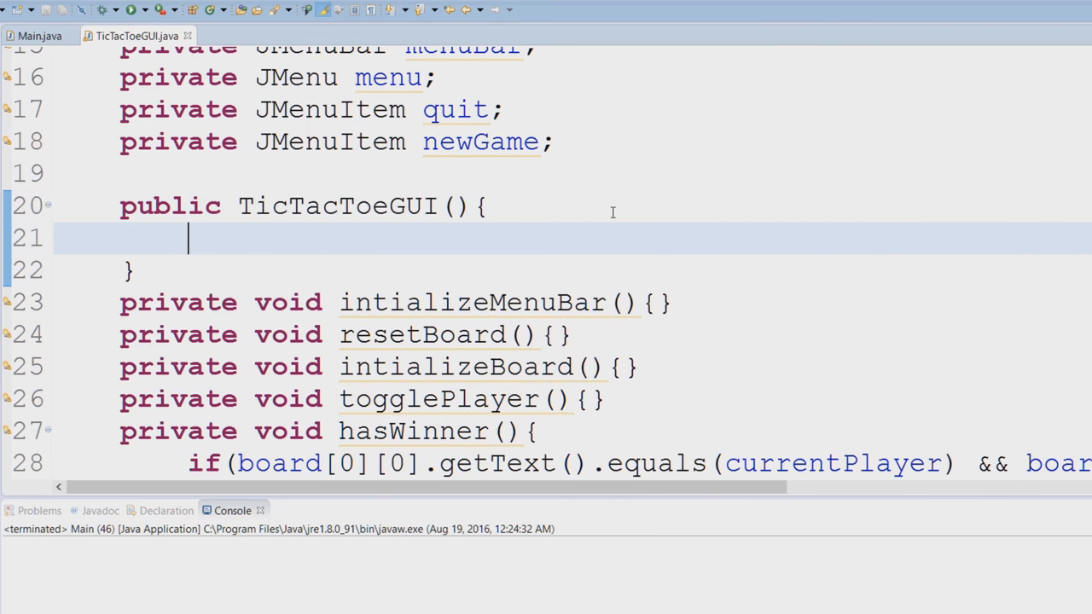
type("super")
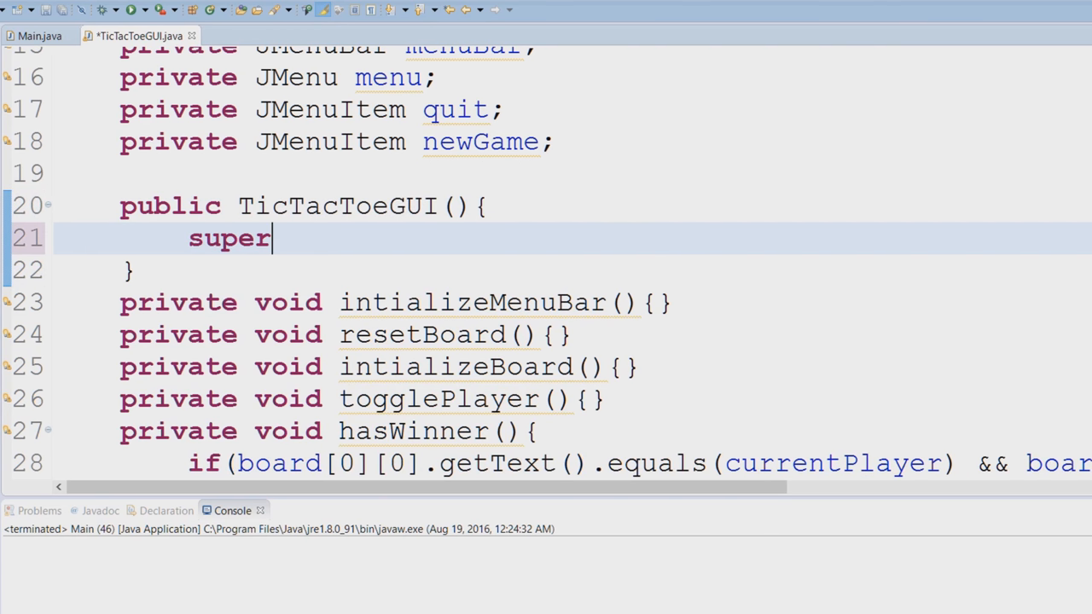
type("();")
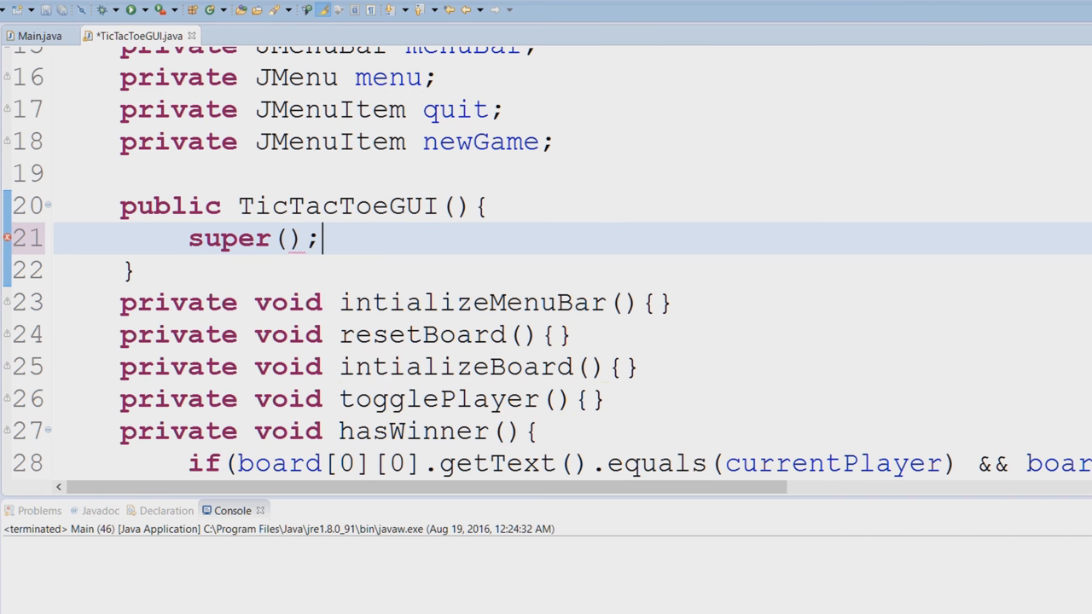
Highlight the word super and the parent class JFrame in the class declaration to relate them
double_click(228, 239)
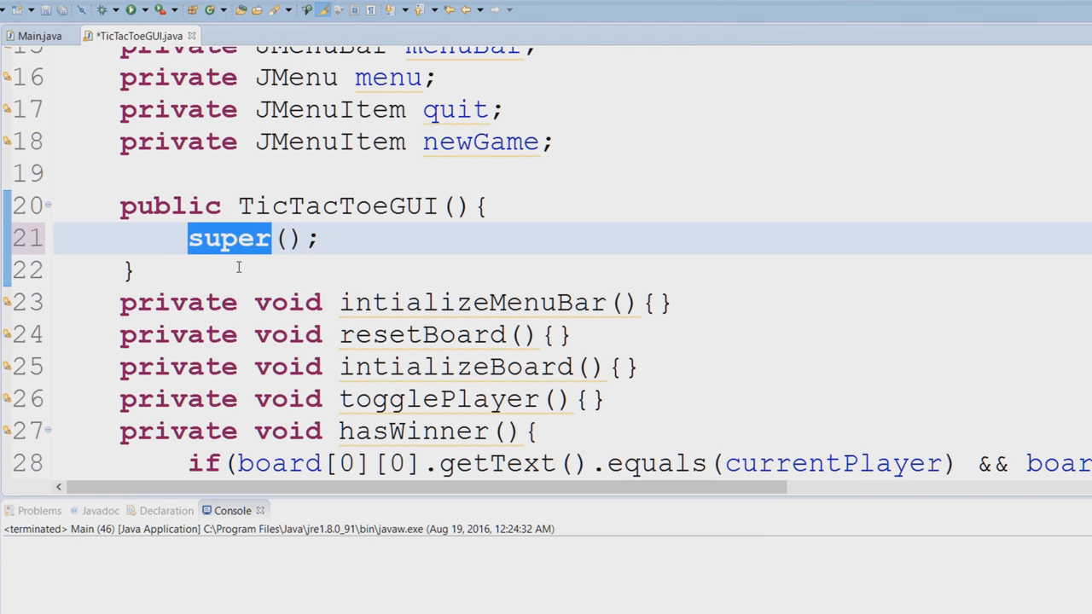
scroll("up", 3)
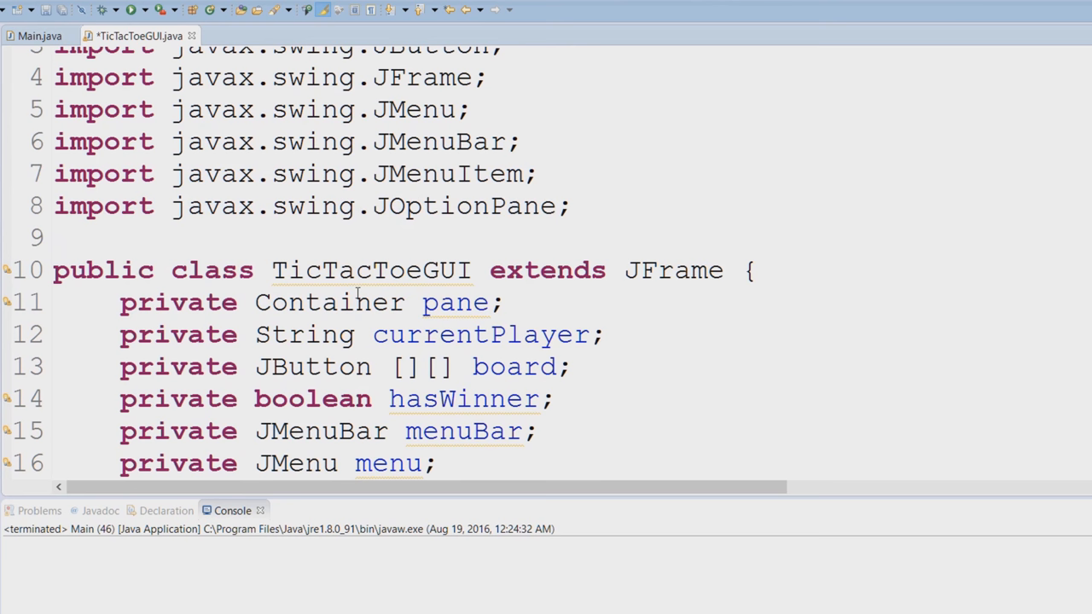
mouse_move(587, 288)
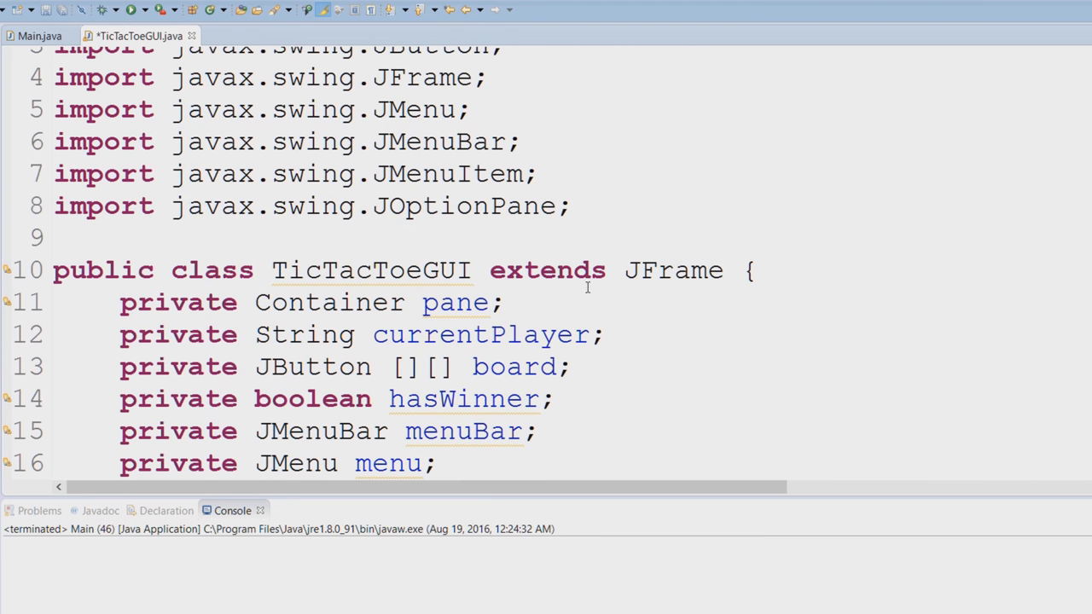
mouse_move(625, 270)
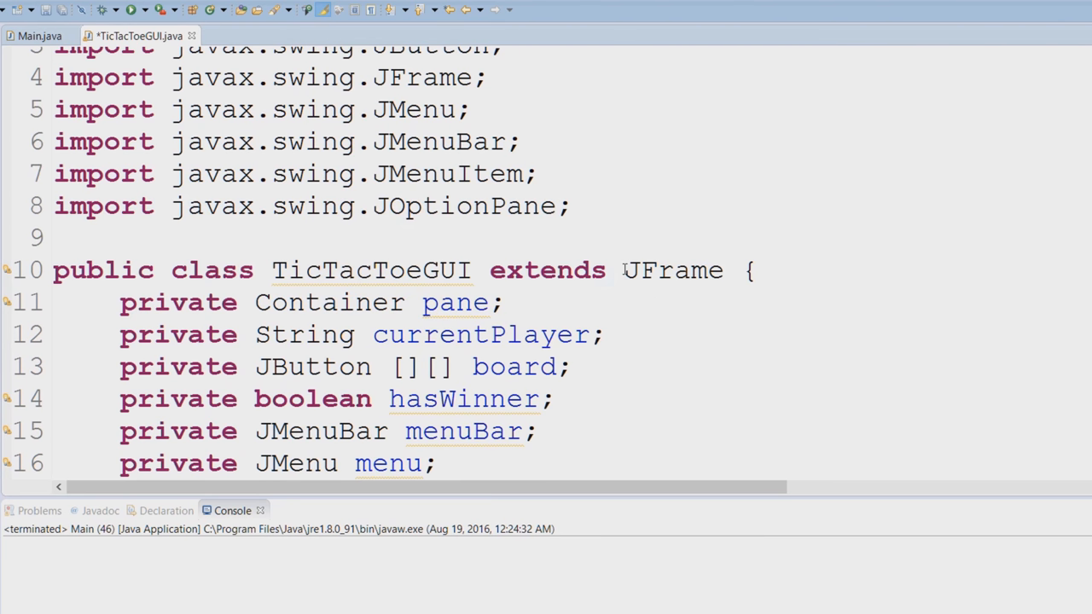
double_click(672, 271)
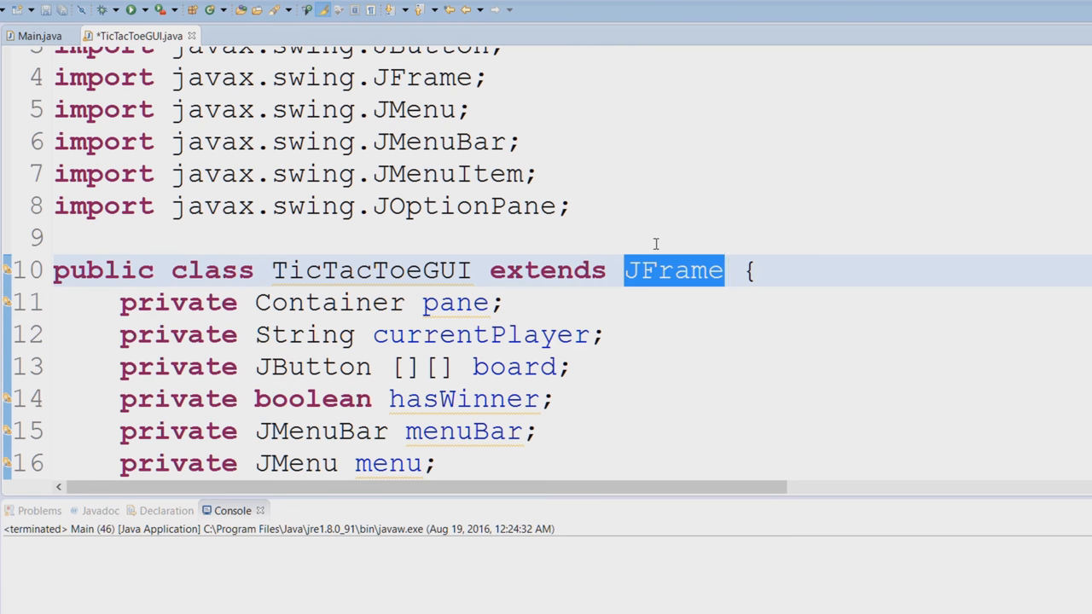
scroll("down", 3)
type("super();")
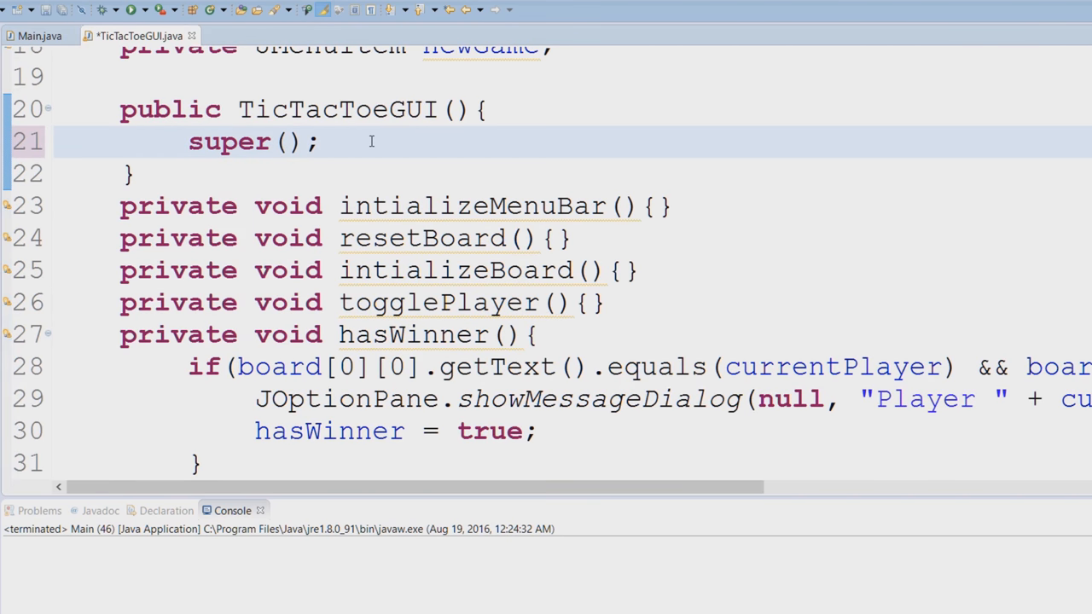
Add pane = getContentPane(); on a new line below the super() call
key("Return")
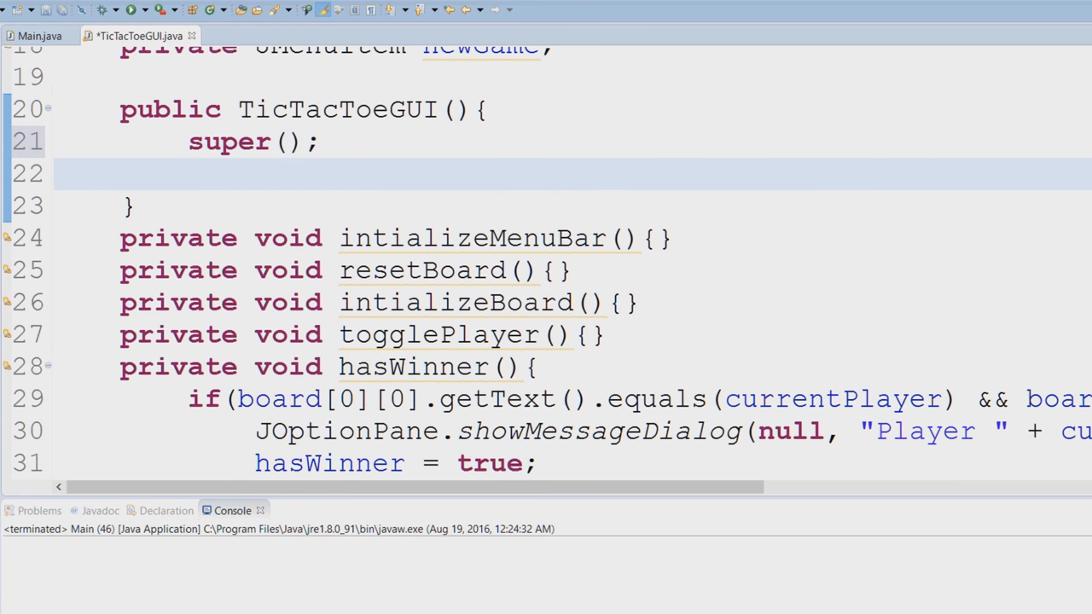
left_click(187, 173)
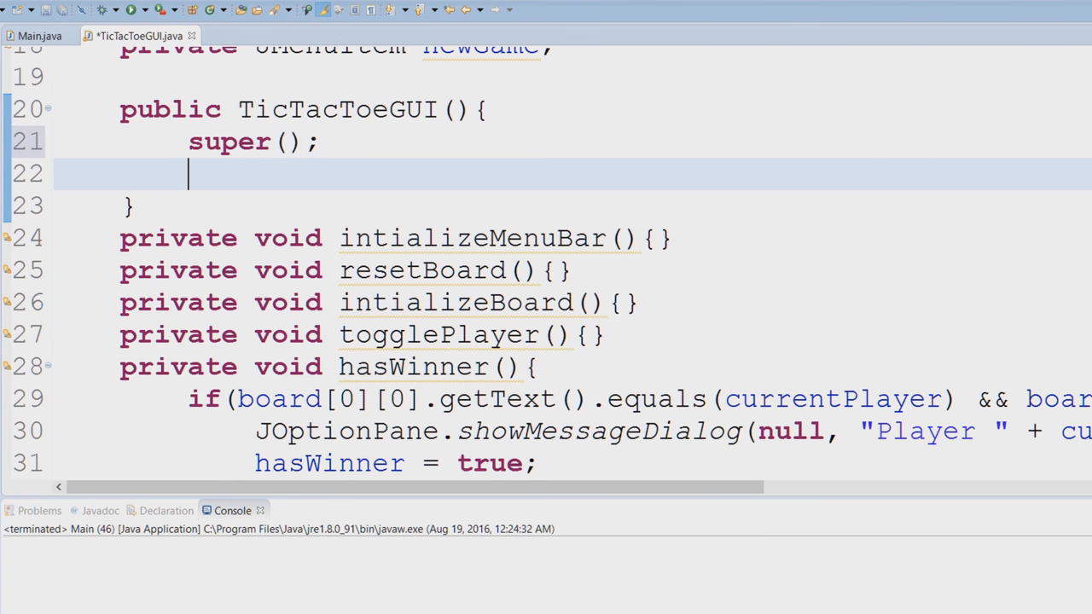
type("pan")
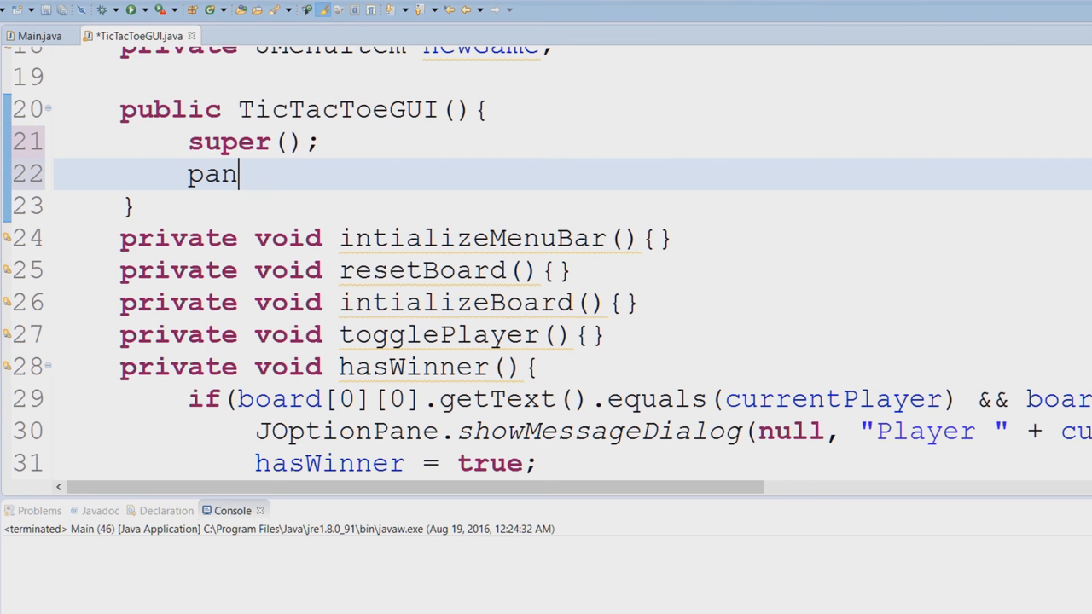
type("e = get")
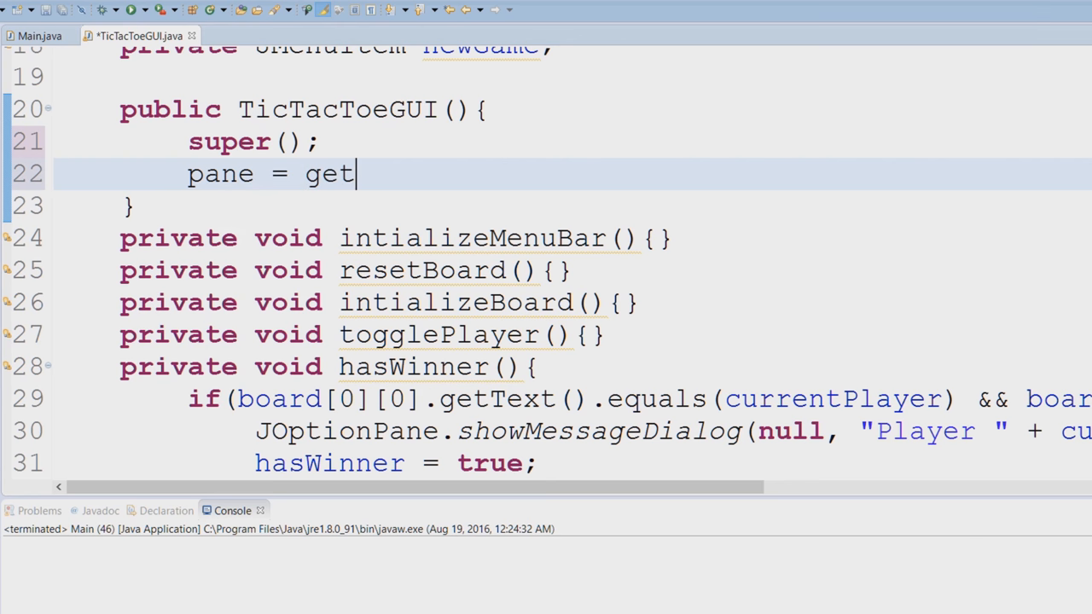
type("ContentPane()")
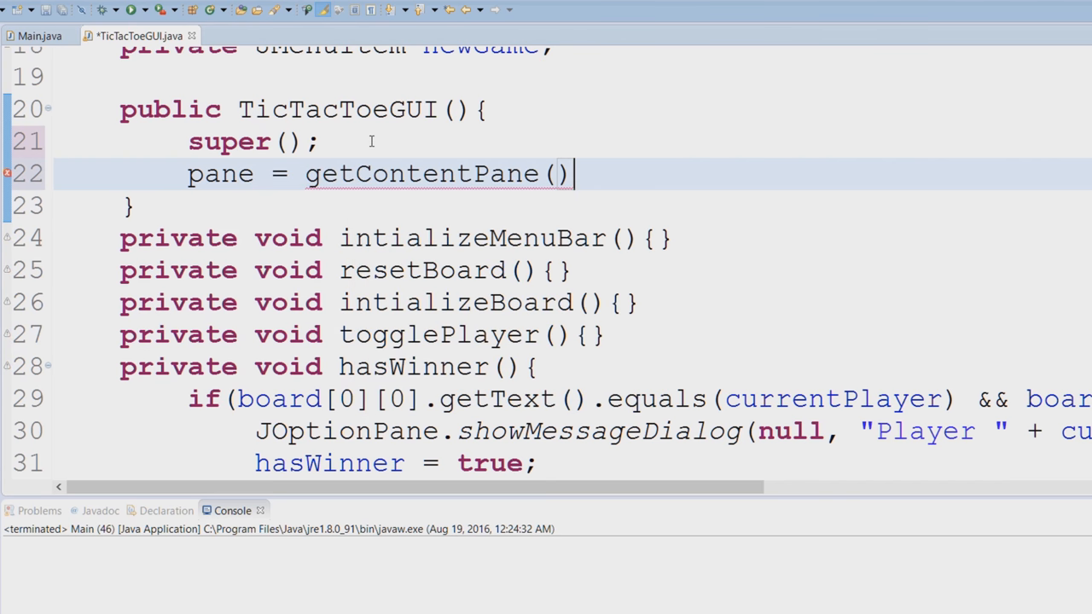
type(";")
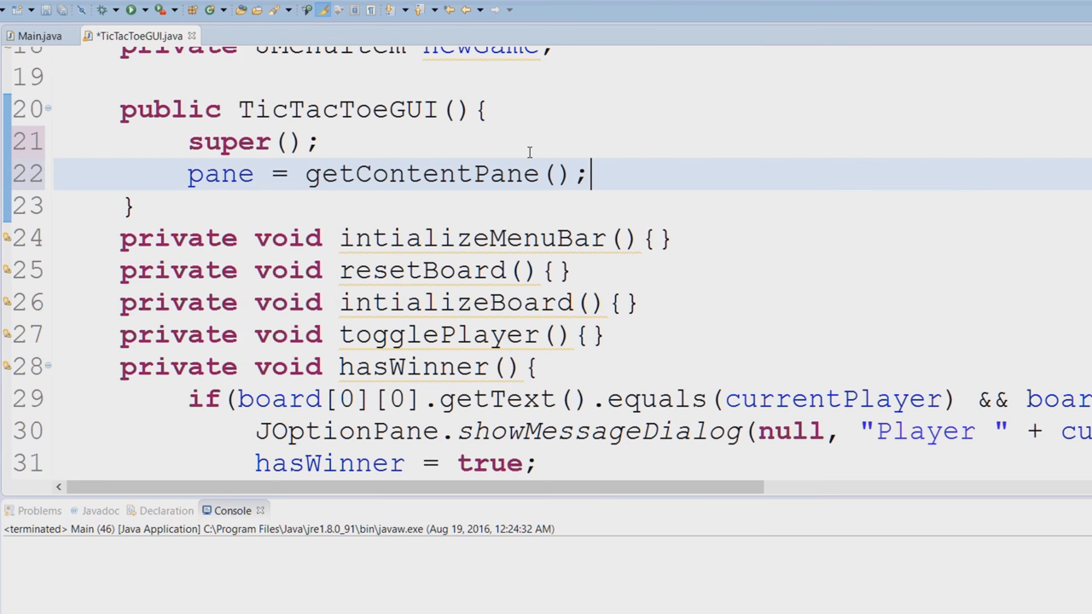
Try a this. qualifier before getContentPane, then remove it so the line reads pane = getContentPane();
double_click(423, 173)
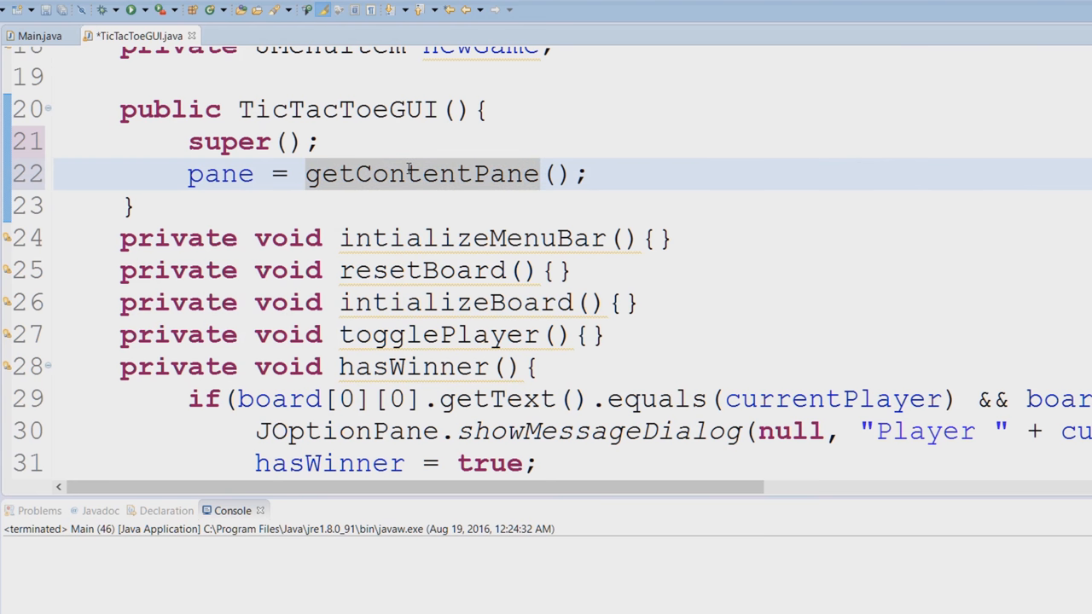
type("this.")
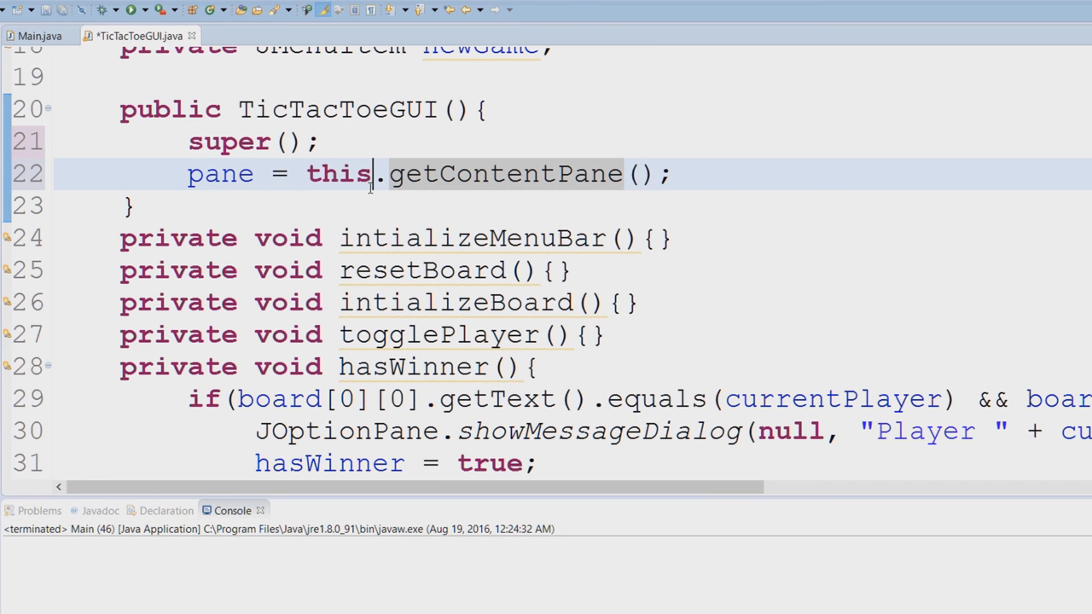
scroll("up", 3)
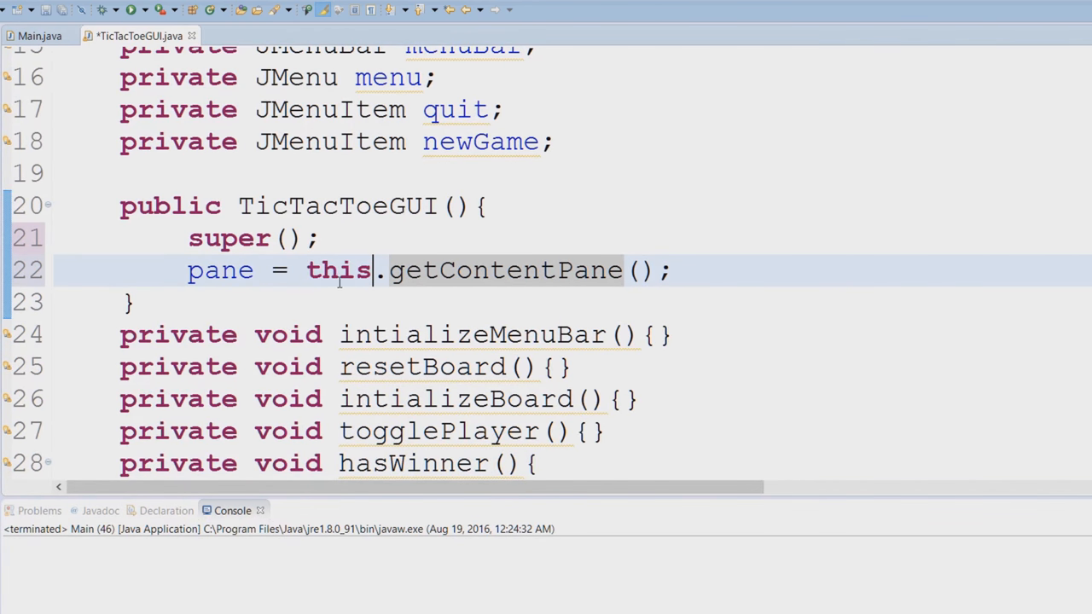
scroll("up", 3)
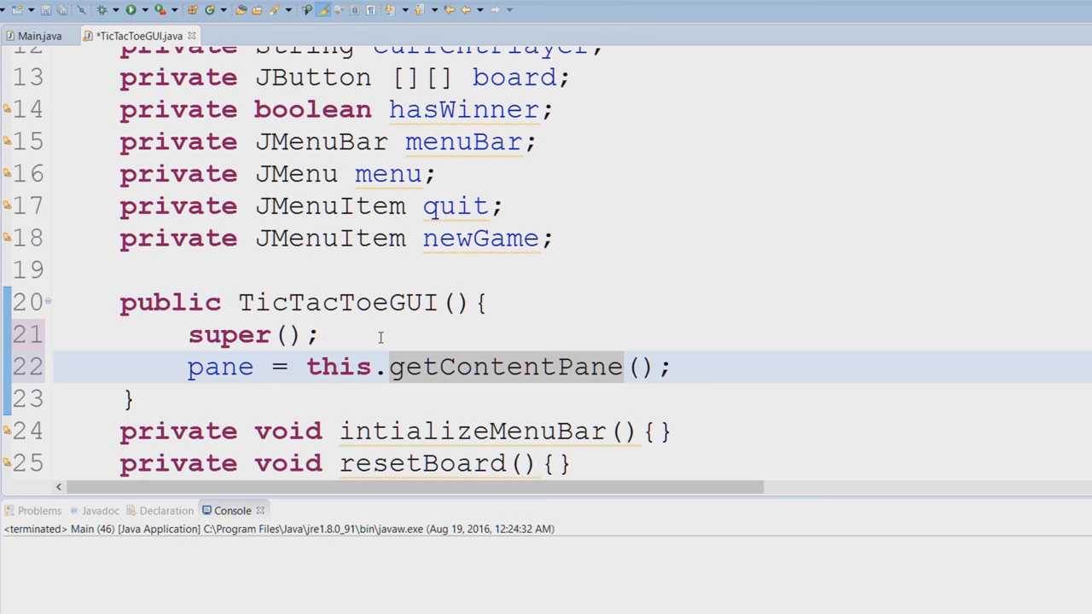
double_click(262, 302)
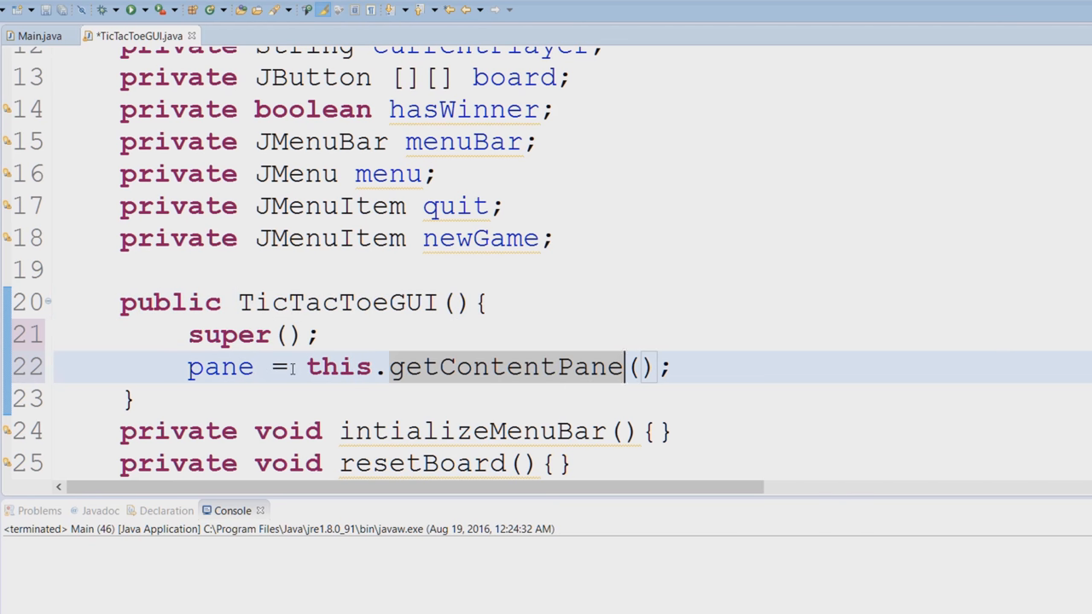
double_click(339, 367)
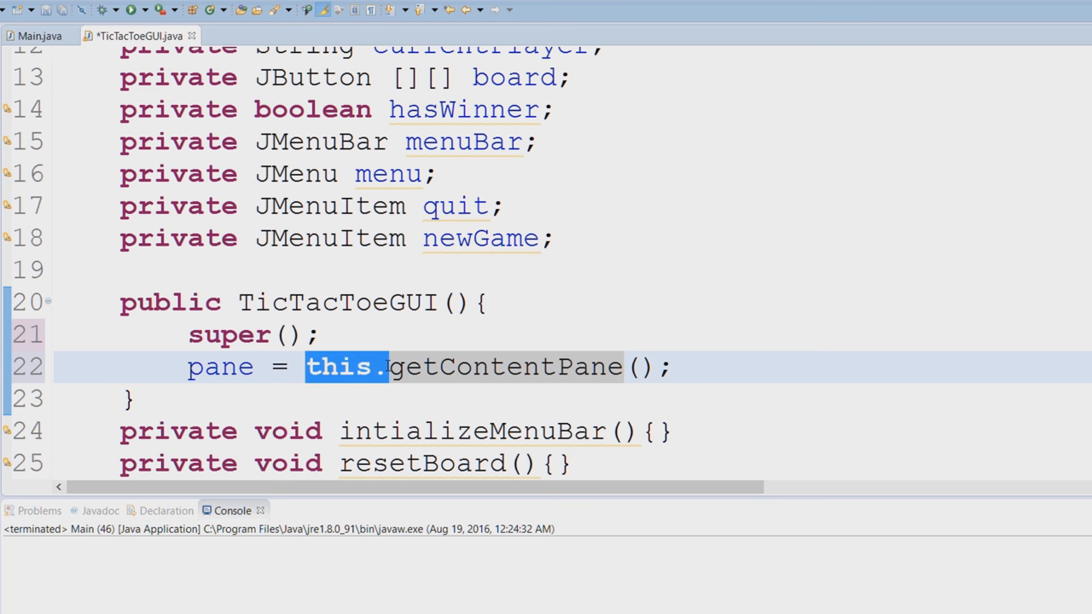
key("Delete")
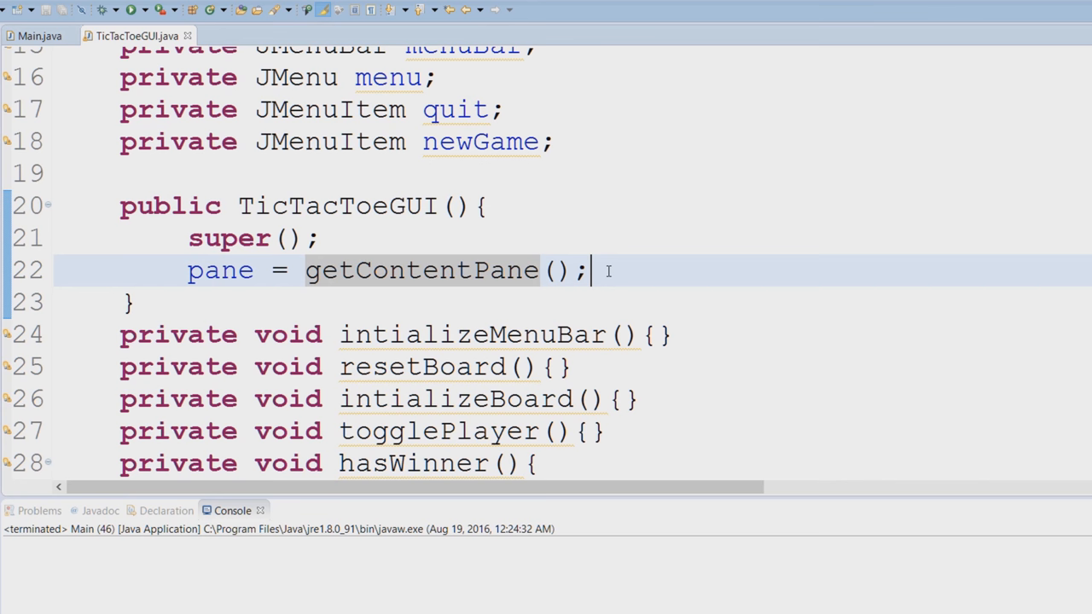
Add pane.setLayout(new GridLayout(3,3)); below the pane assignment, importing GridLayout via content assist
key("Return")
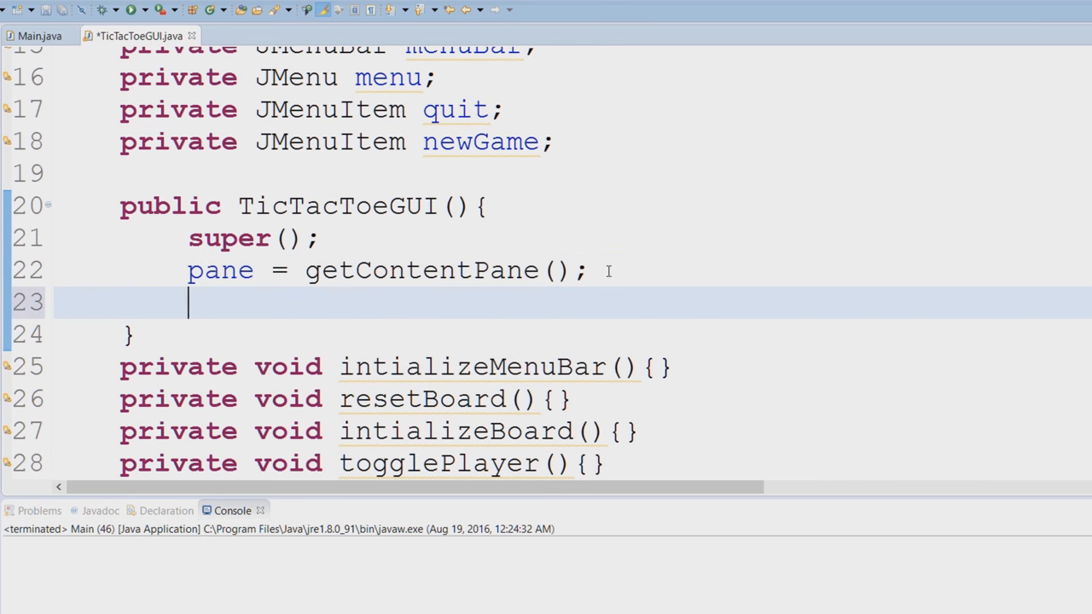
type("pane.setLayout(mgr);")
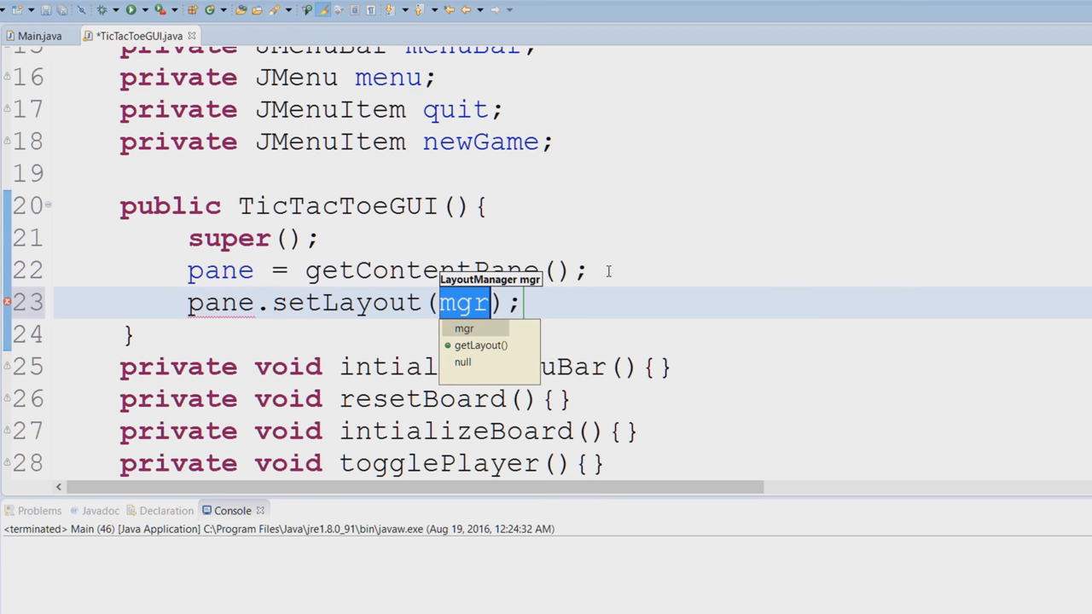
type("new G")
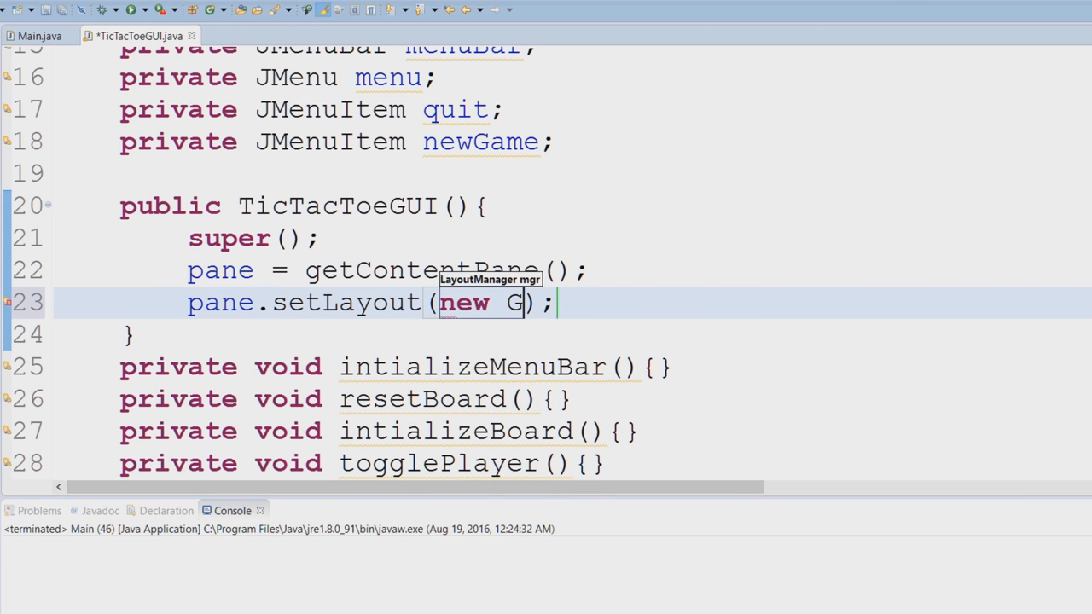
type("ridLayout(")
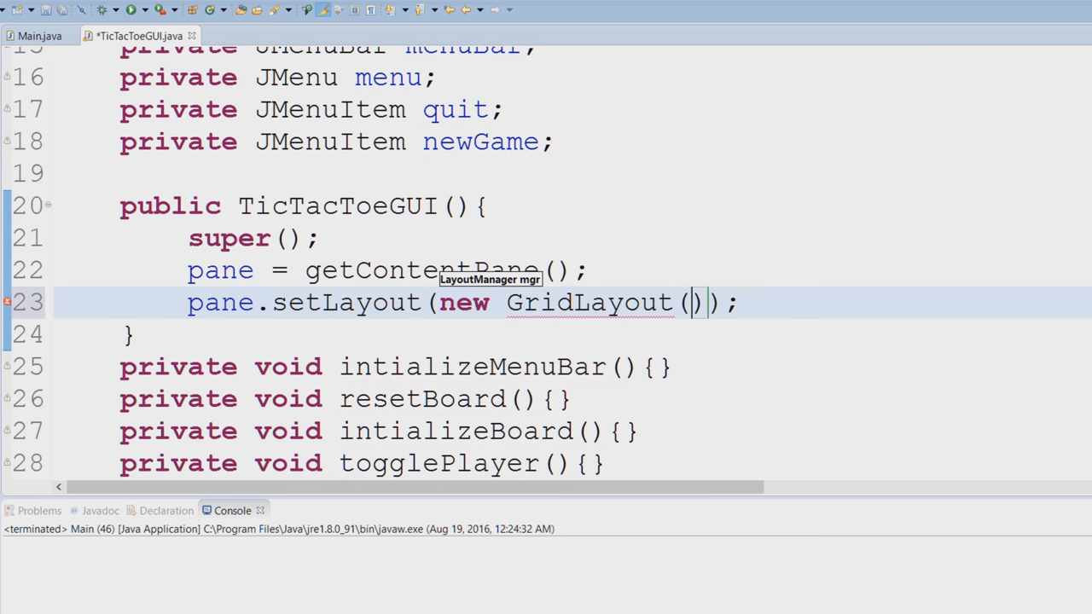
type("3,3")
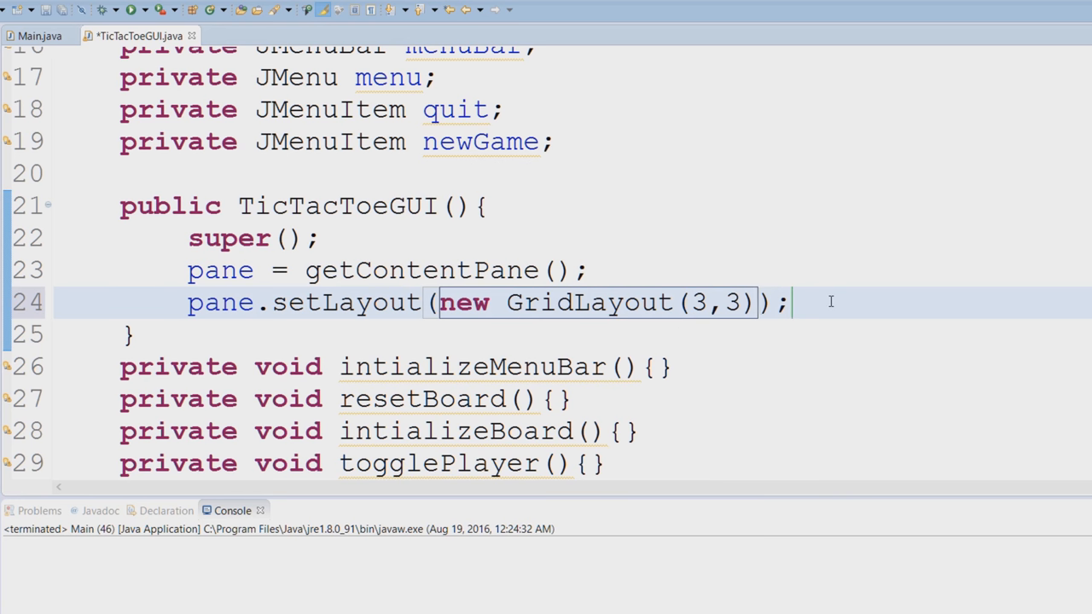
Add setTitle("Tic Tac Toe"); on a new line after the setLayout call
key("enter")
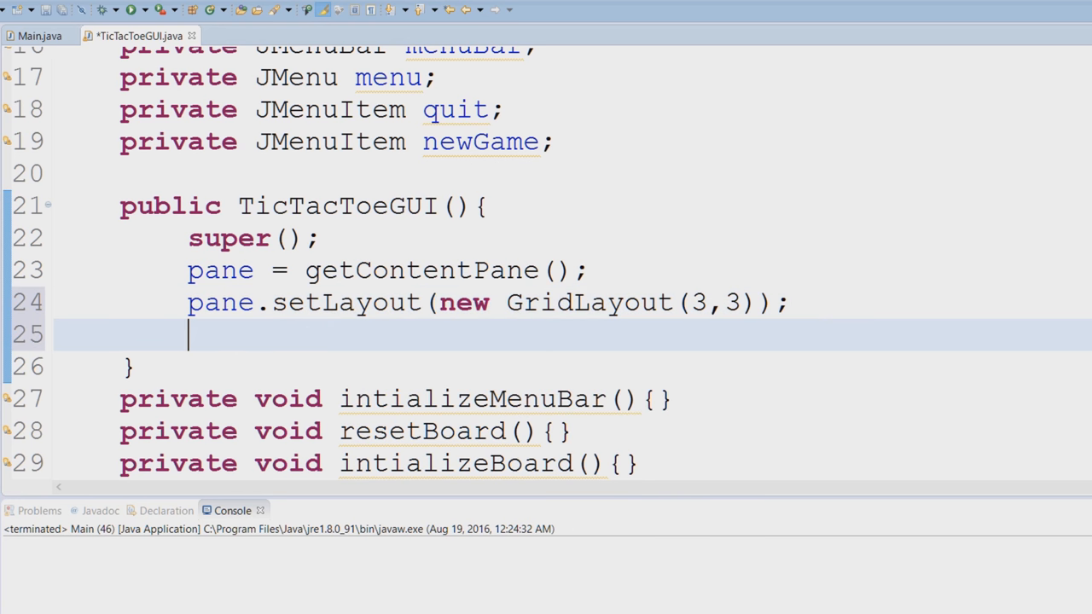
type("set")
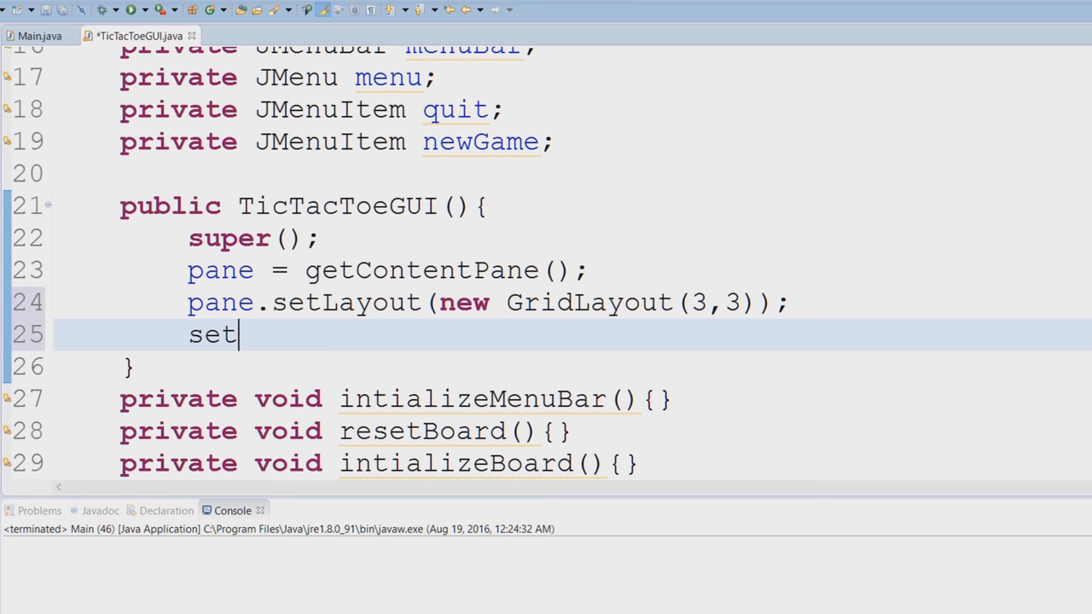
type("Title")
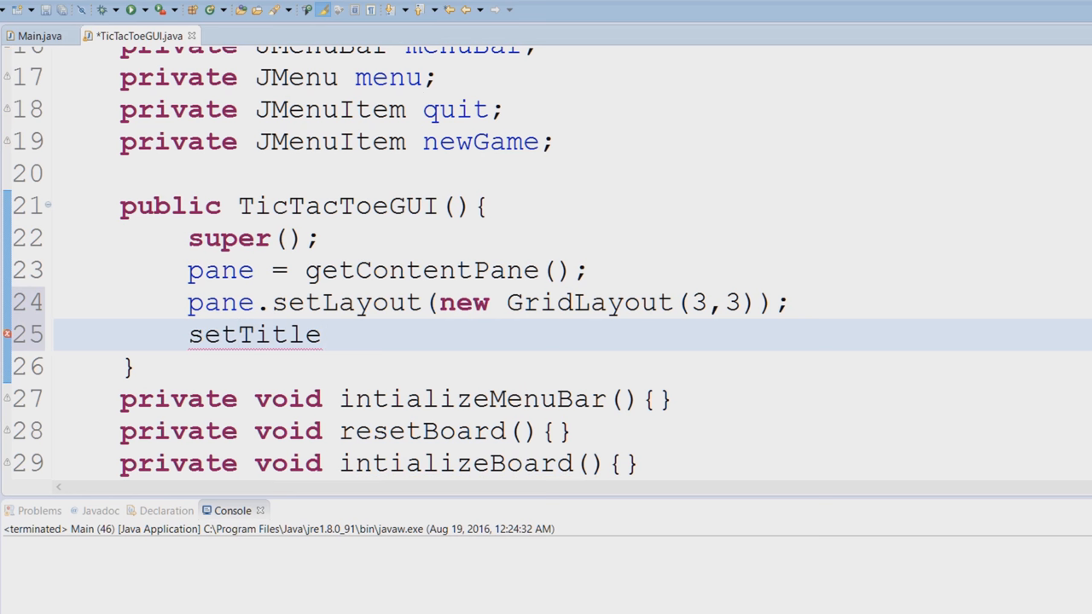
type("(\"Tic\")")
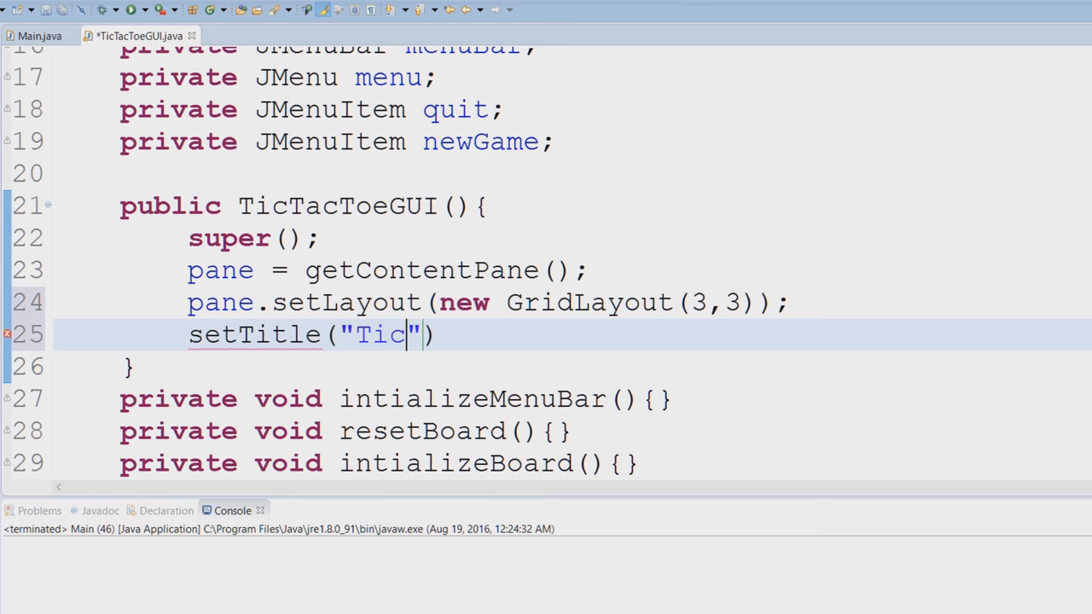
type("Tac Toe")
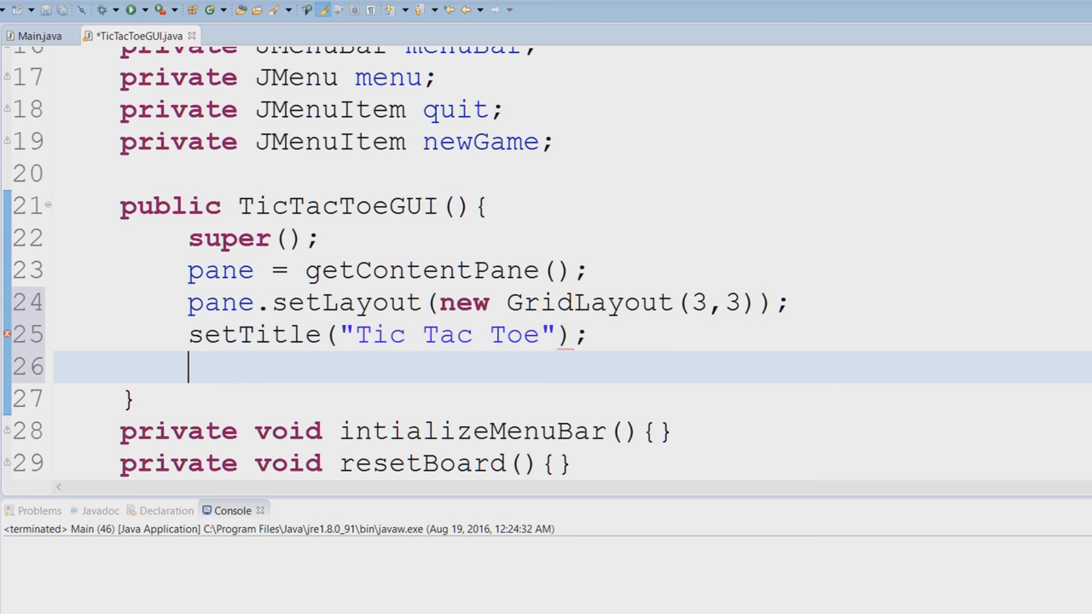
Add setSize(500,500); so the window is 500 by 500
type("setSiz")
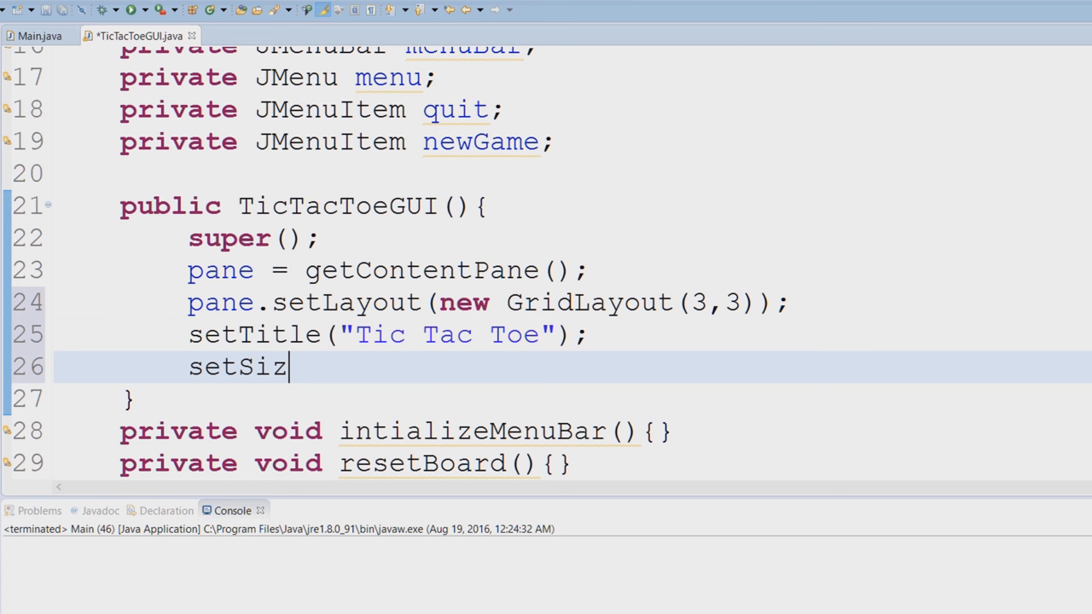
type("e()")
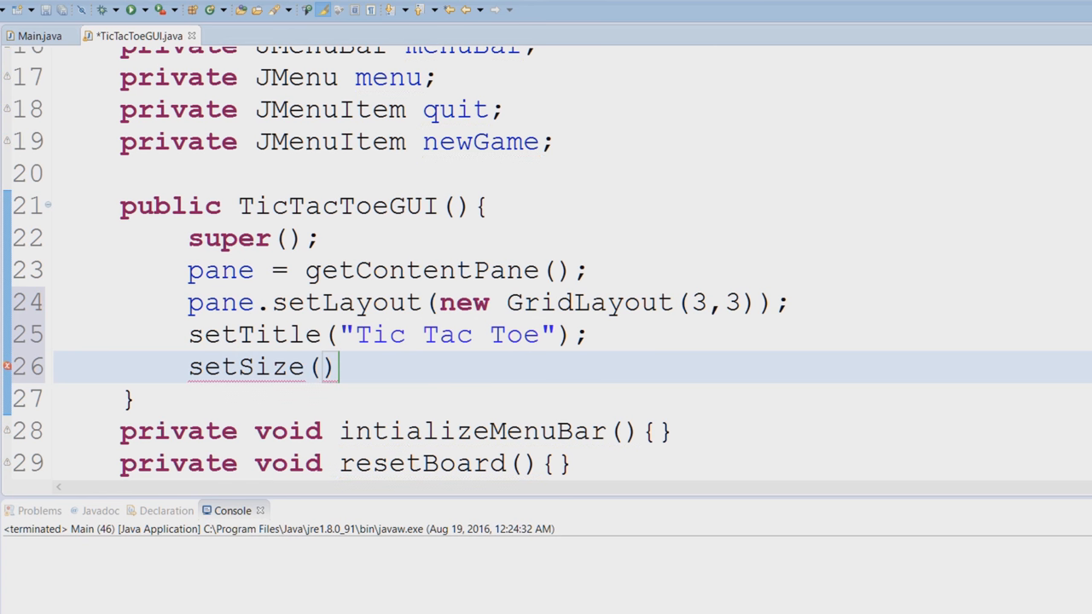
type("5")
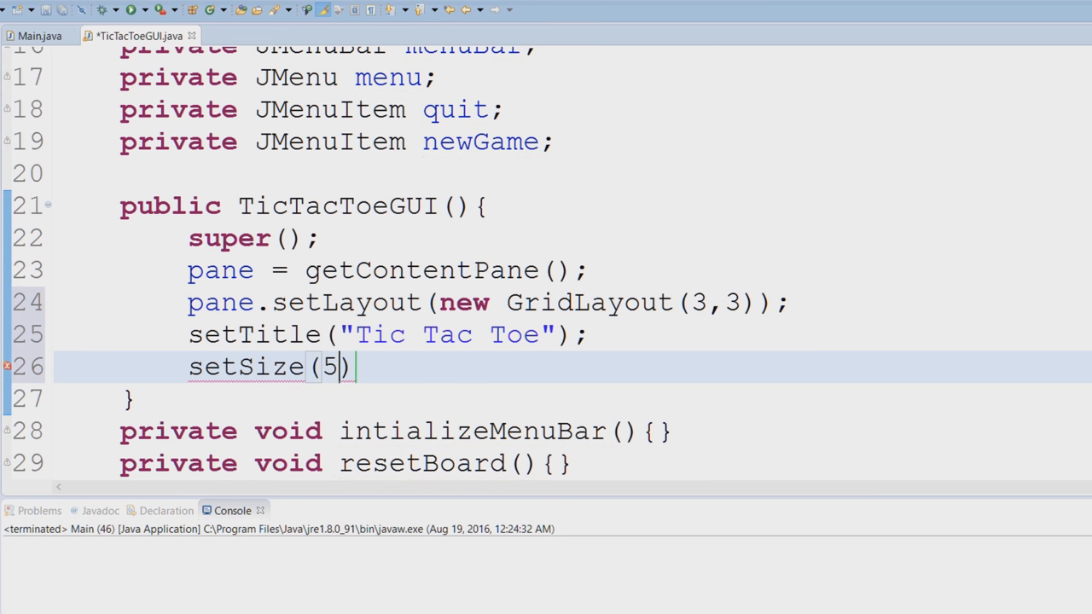
type("00,")
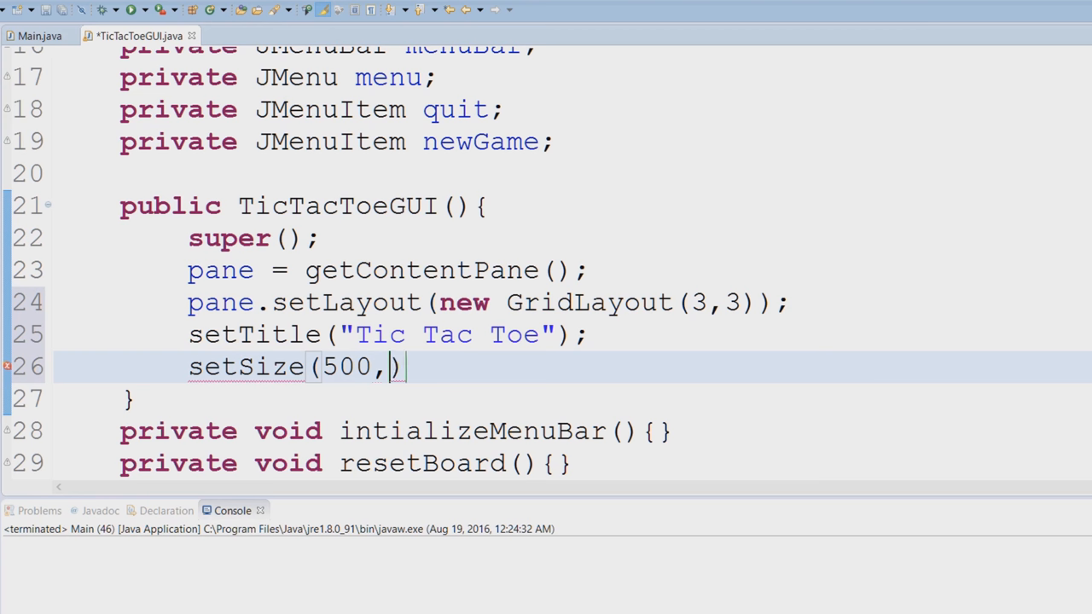
type("500);")
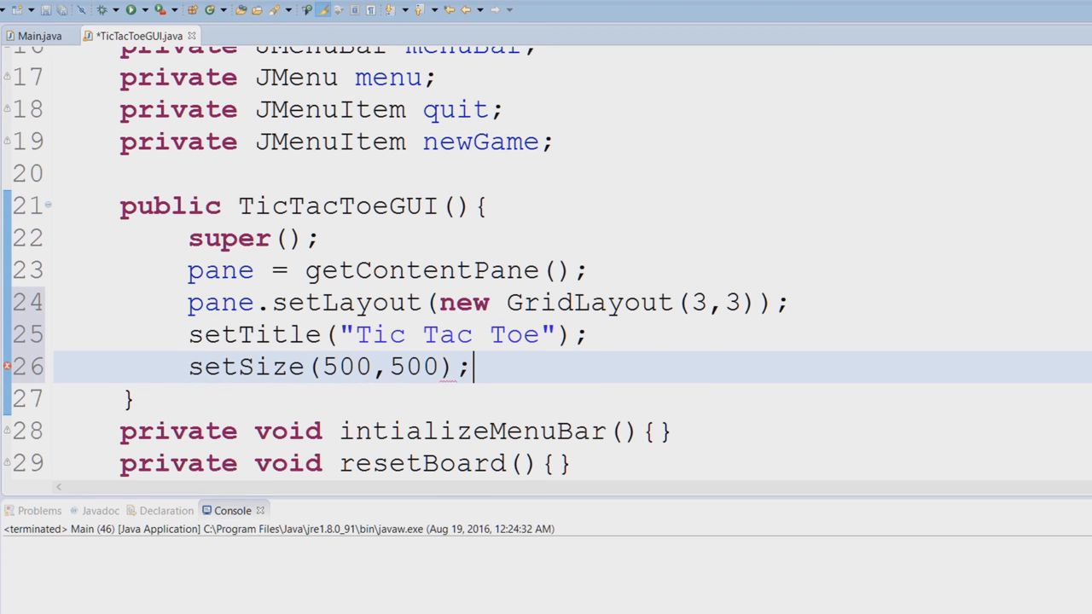
Add setResizable(false); and setDefaultCloseOperation(DISPOSE_ON_CLOSE); after the size setting
key("Return")
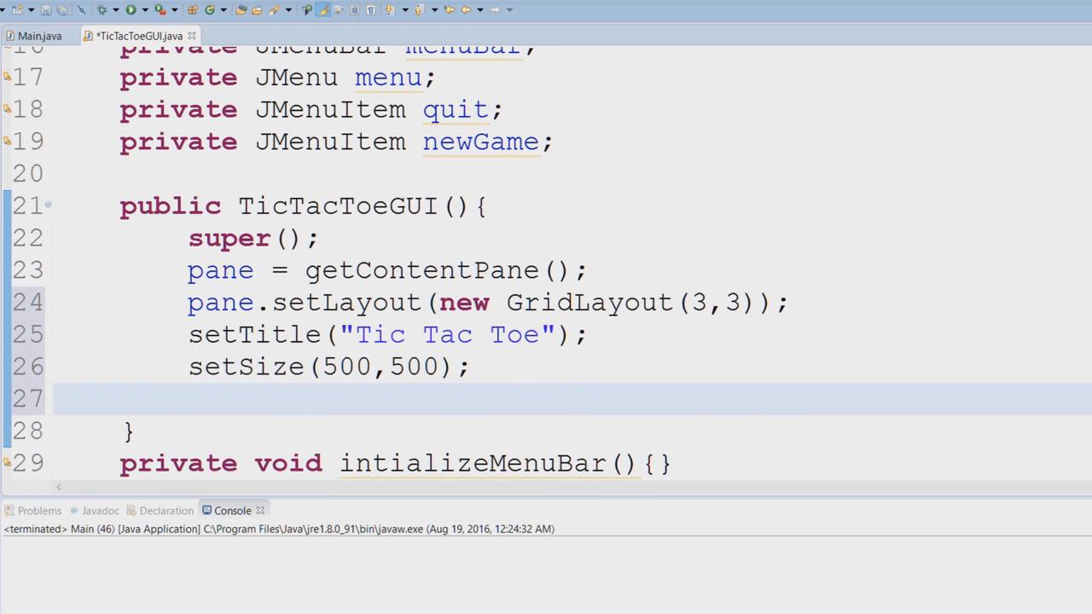
type("setRe")
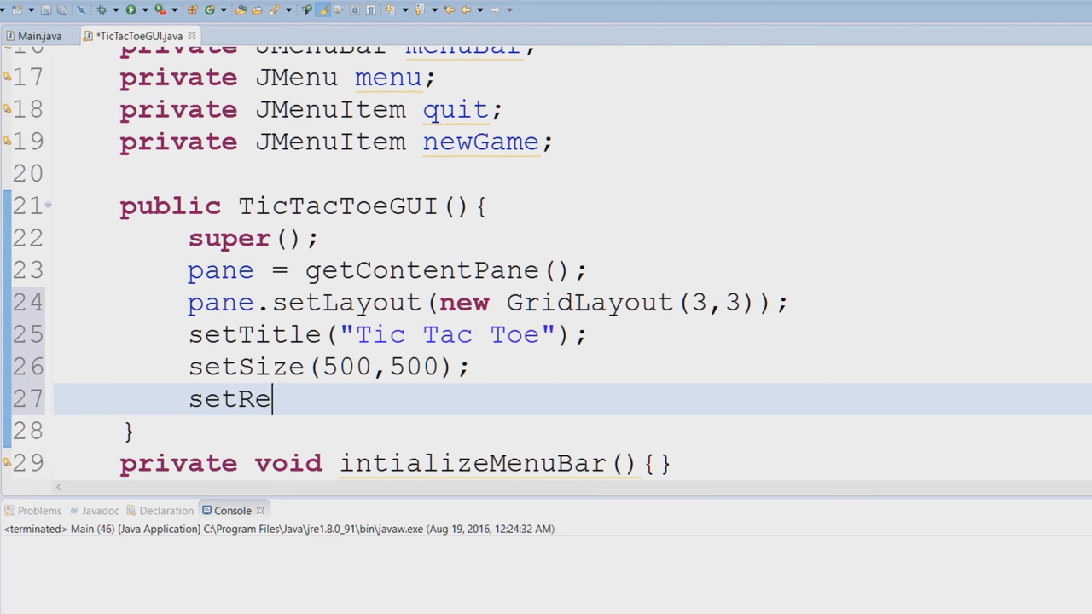
type("sizable")
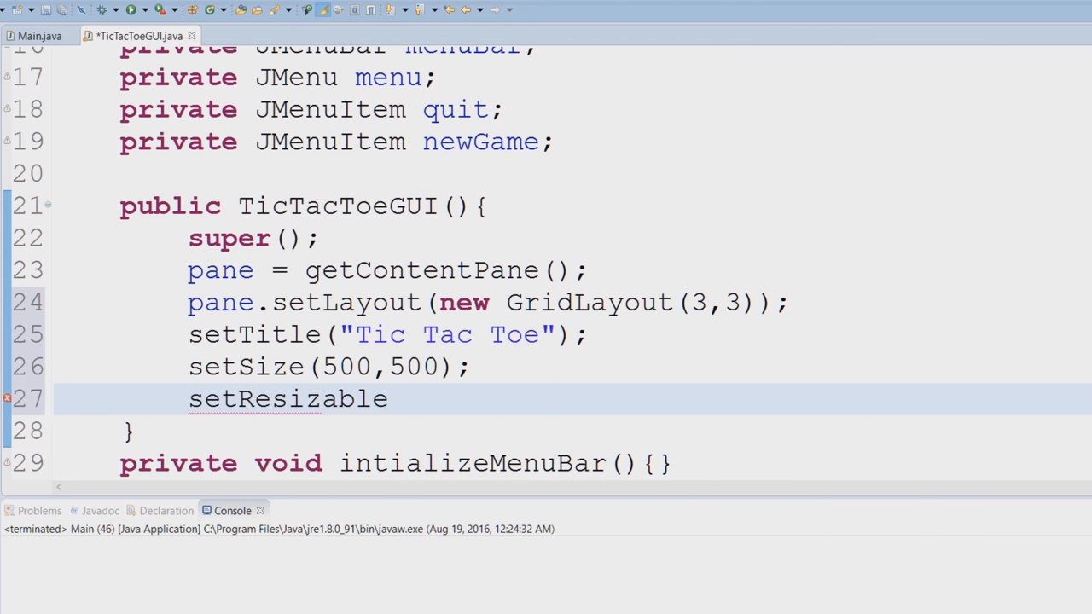
type("(false)")
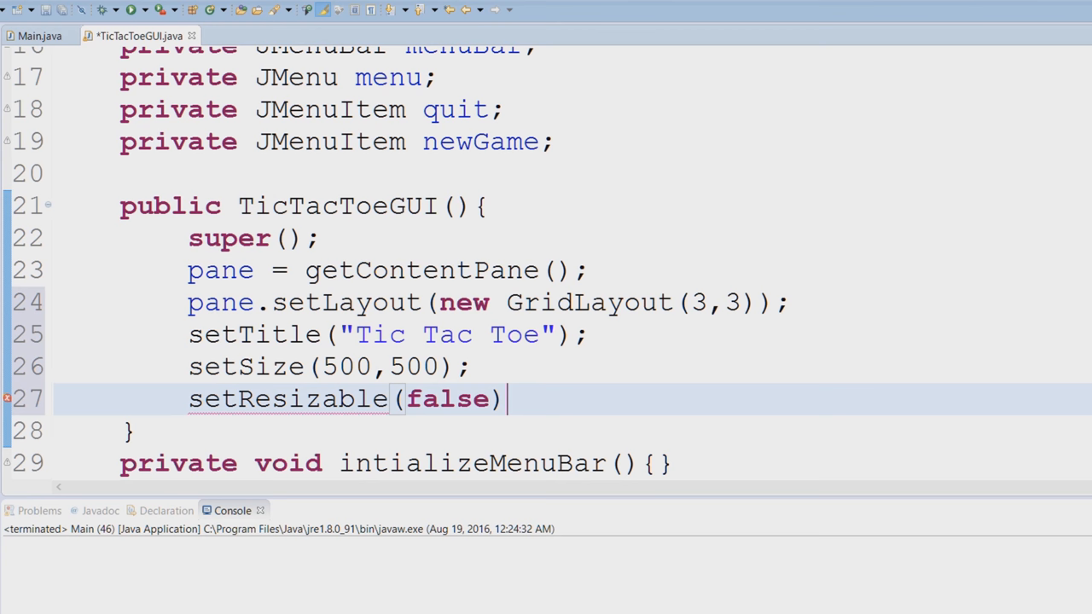
type(";")
type("set")
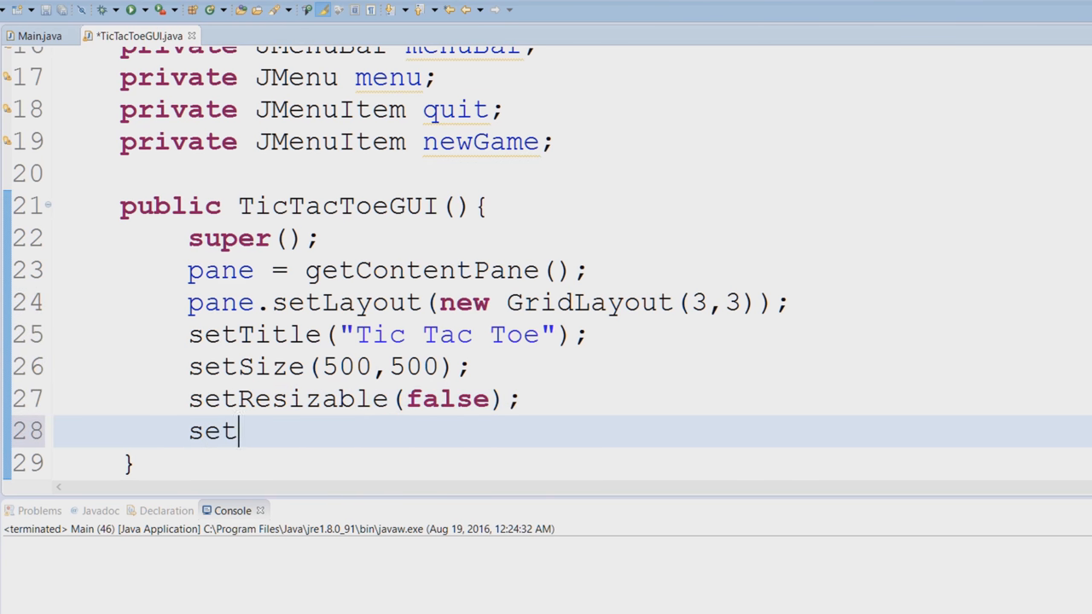
type("Defaul")
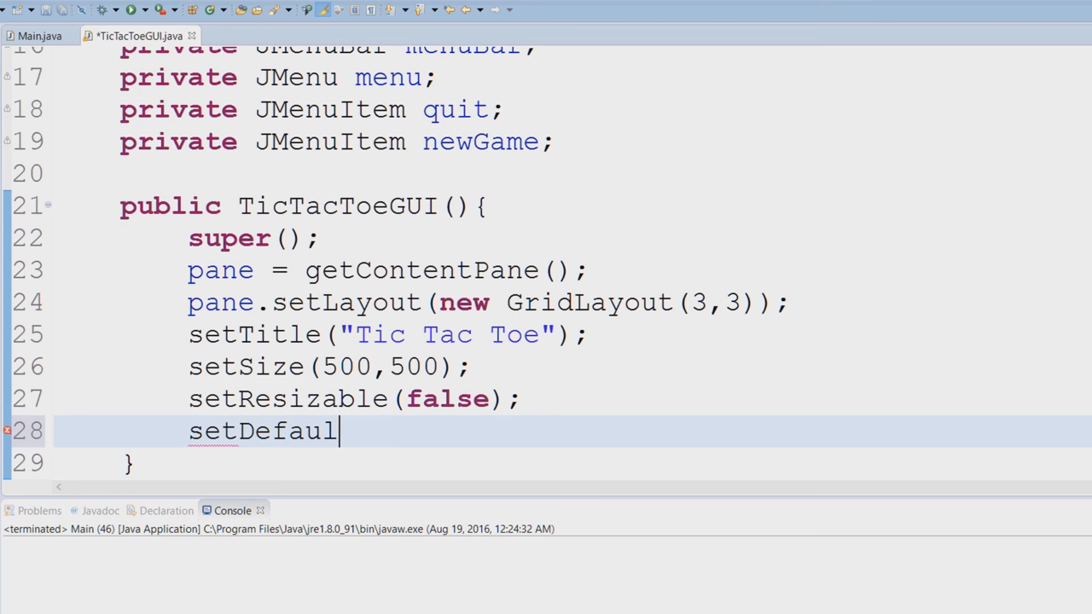
type("t")
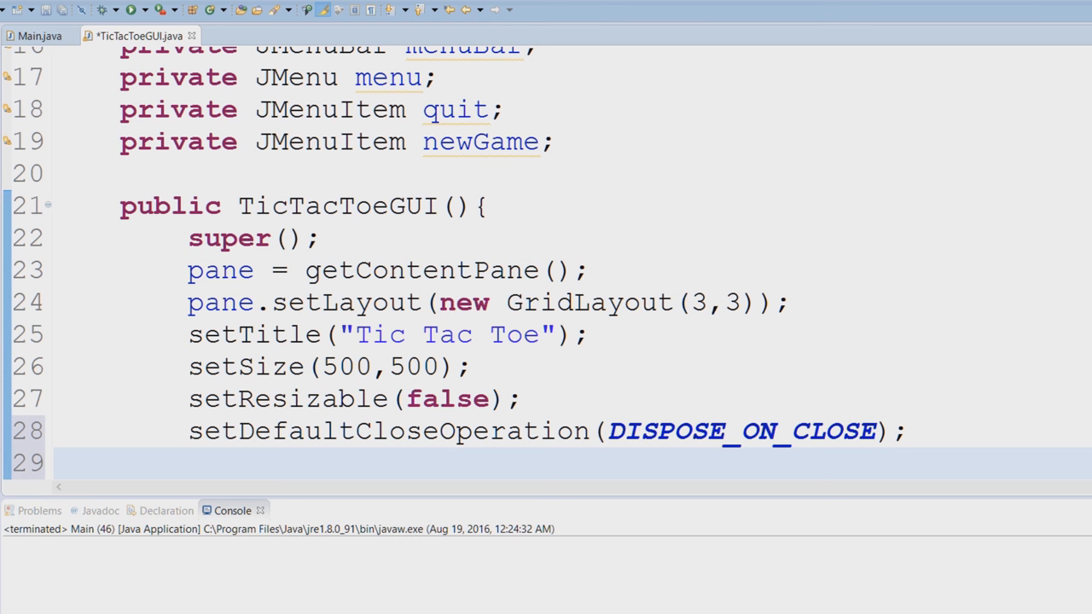
Add setVisible(true); so the window is shown after its other settings
type("setVi")
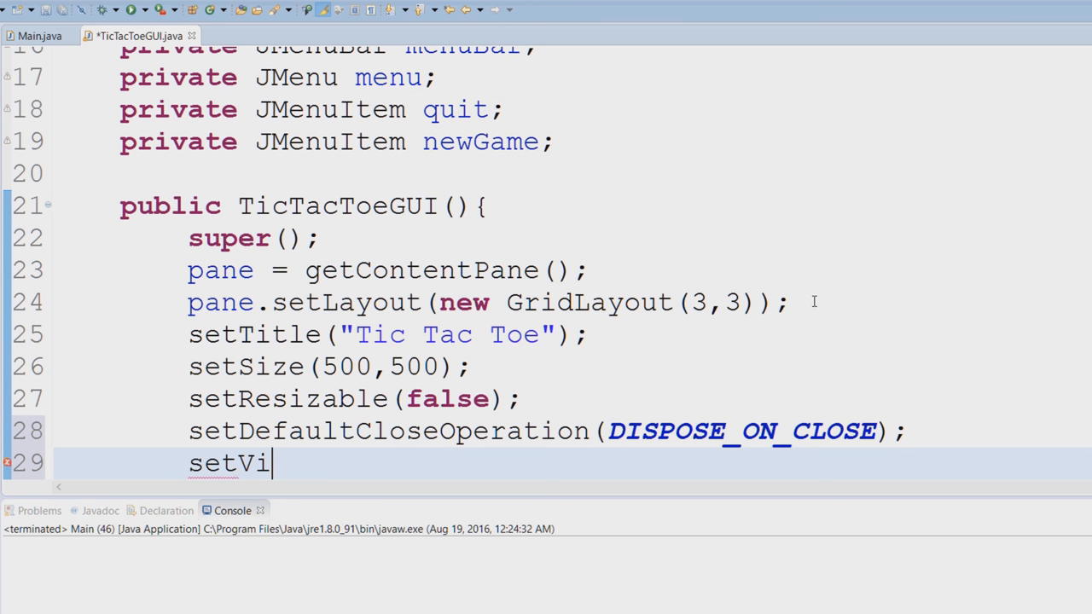
type("sible()")
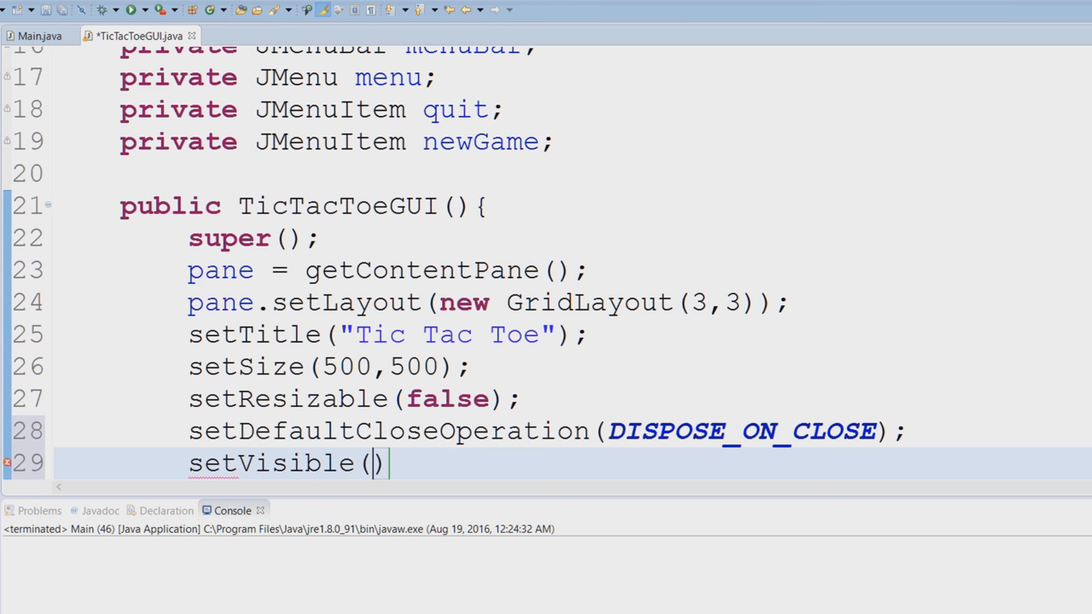
type("true")
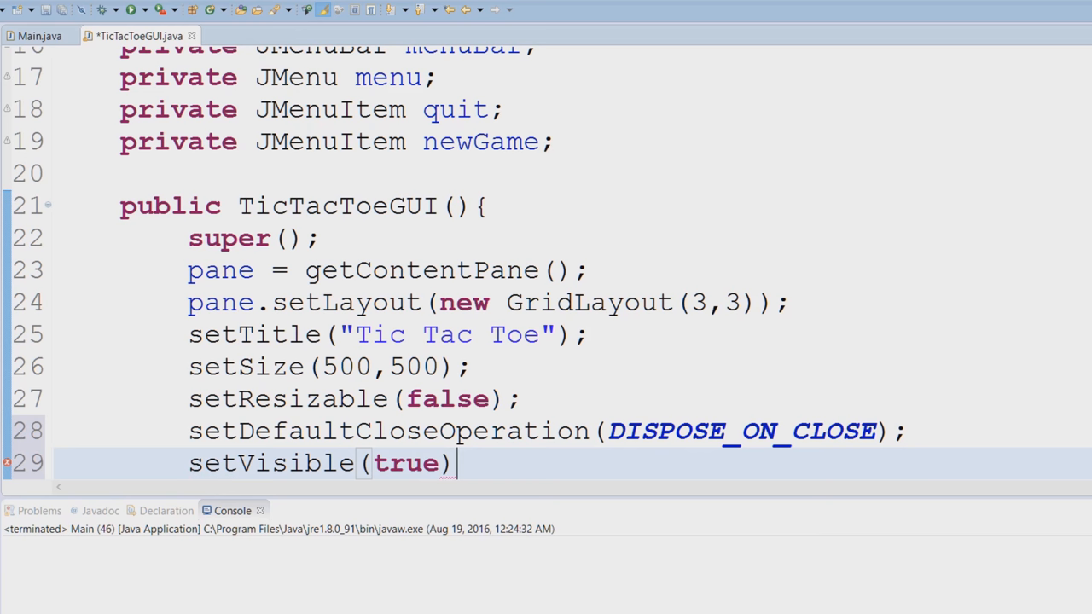
type(";")
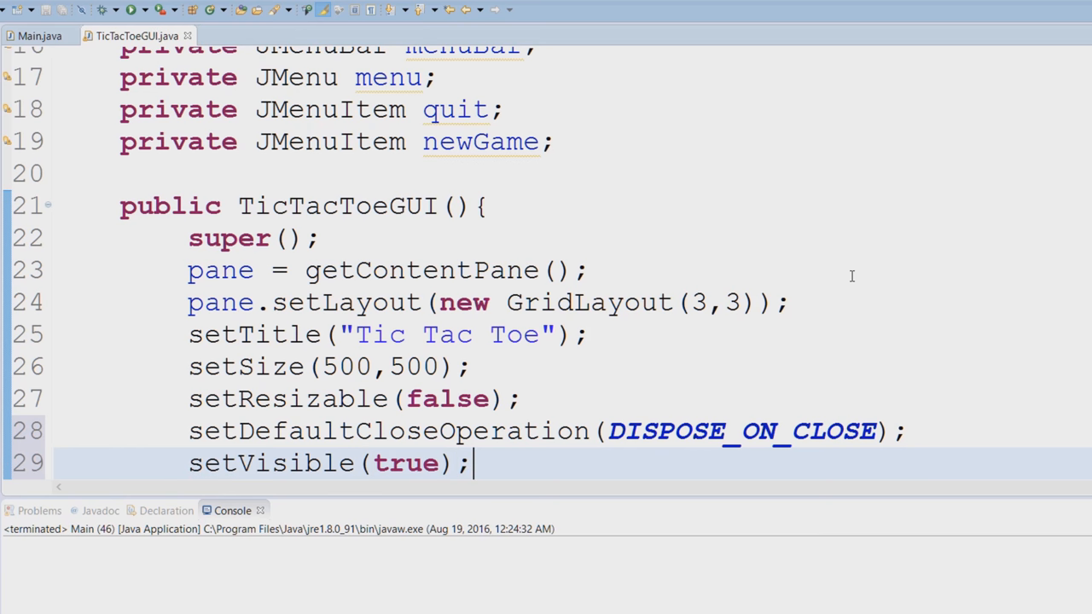
Add currentPlayer = "x"; below setVisible(true); in the constructor
scroll("down", 3)
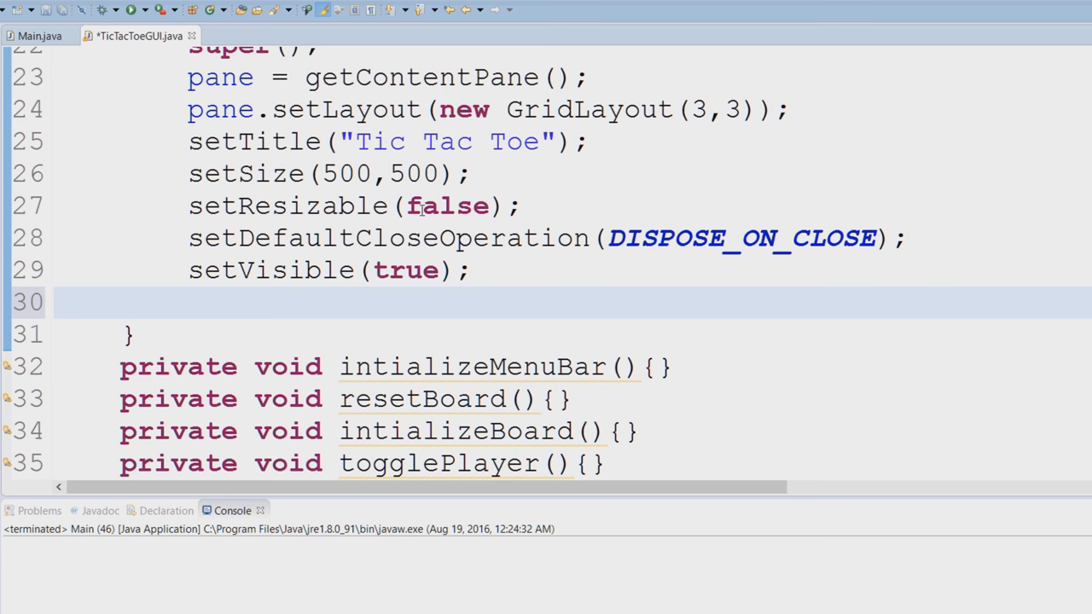
type("curre")
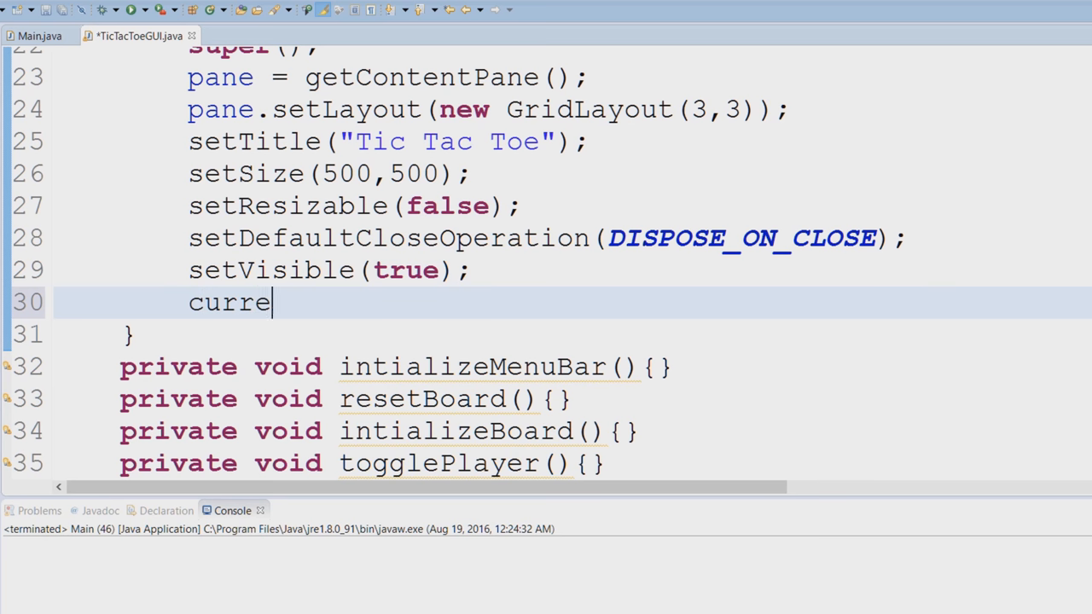
type("ntPlayer")
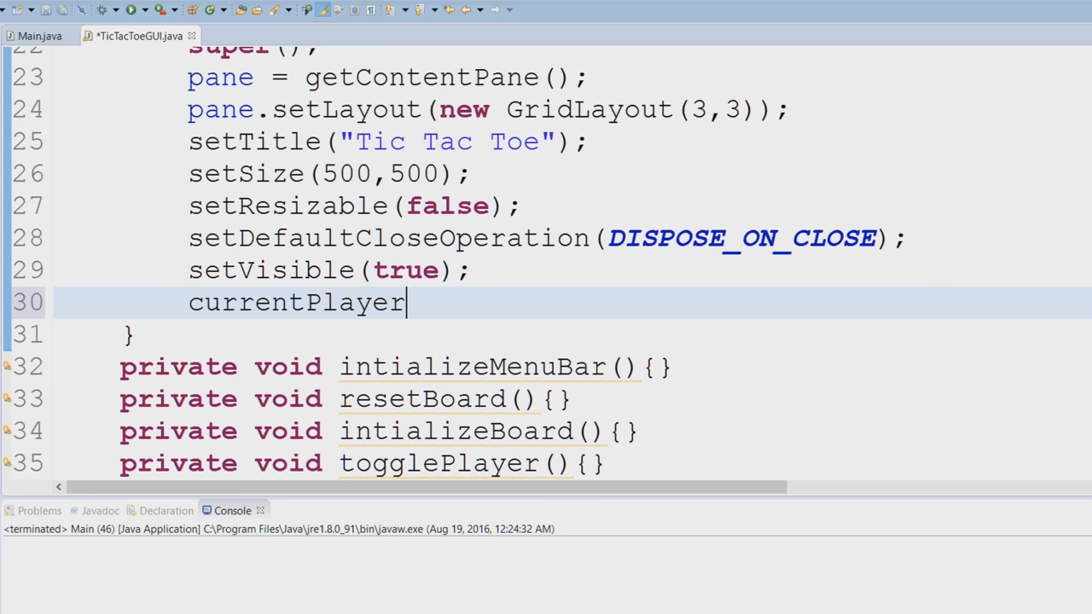
type("= \"\"")
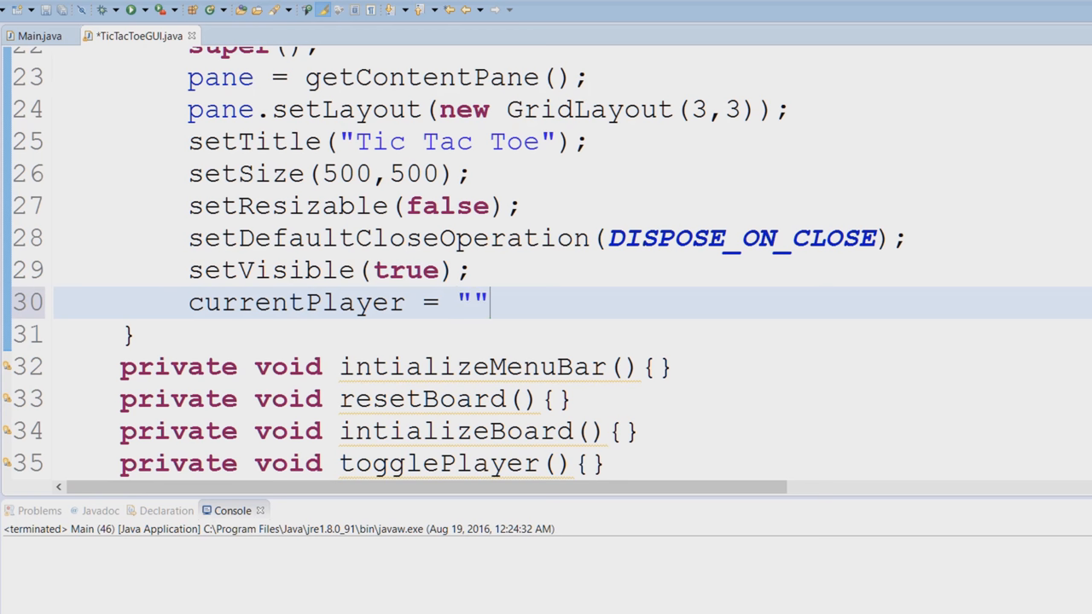
type("x")
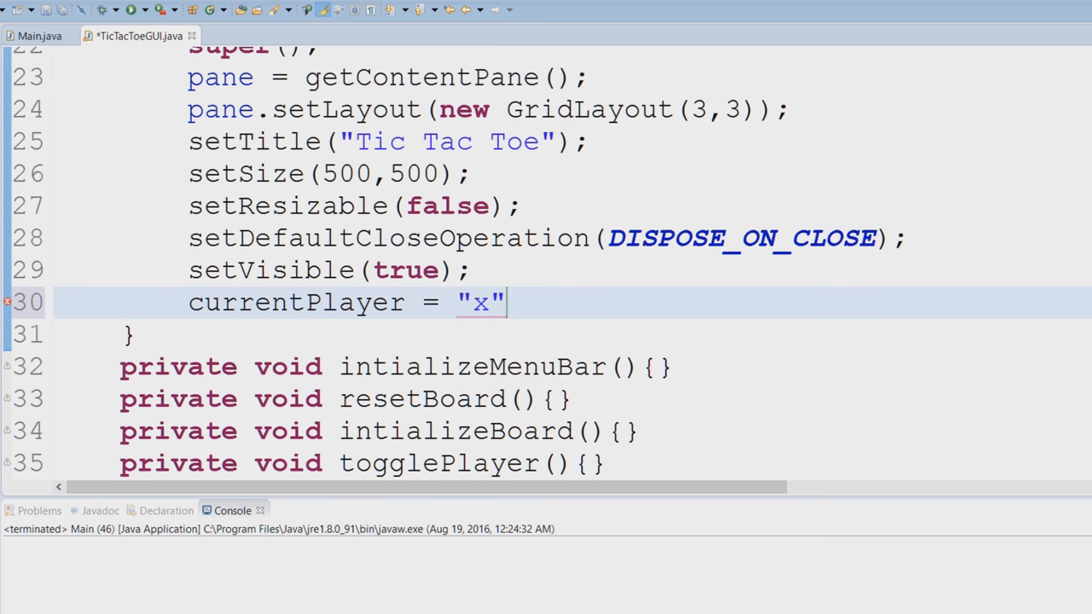
type(";")
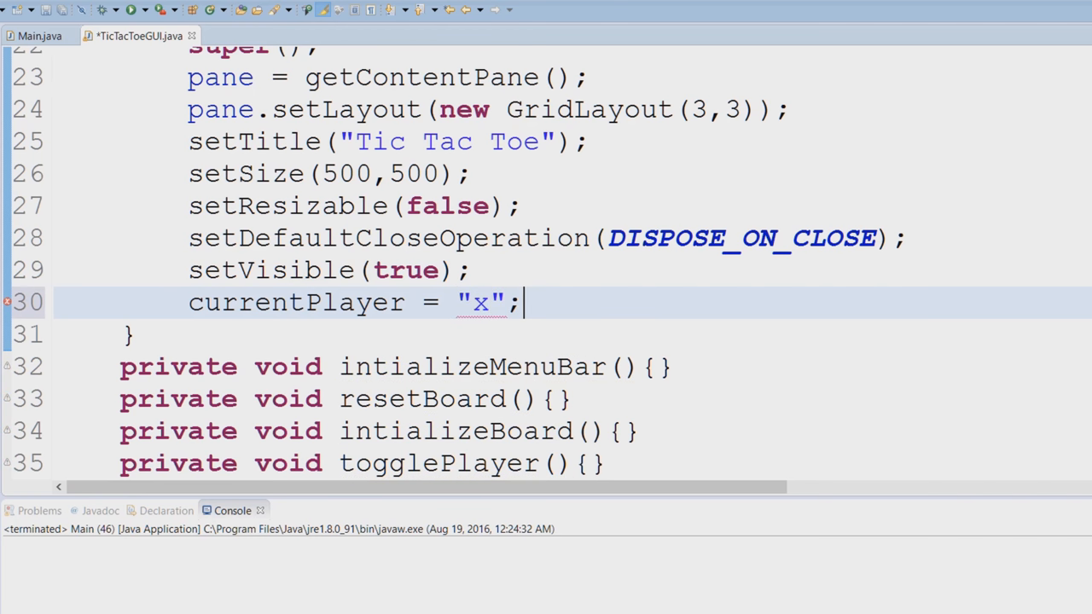
Add board = new JButton[3][3]; to create the 3×3 button board
type("board")
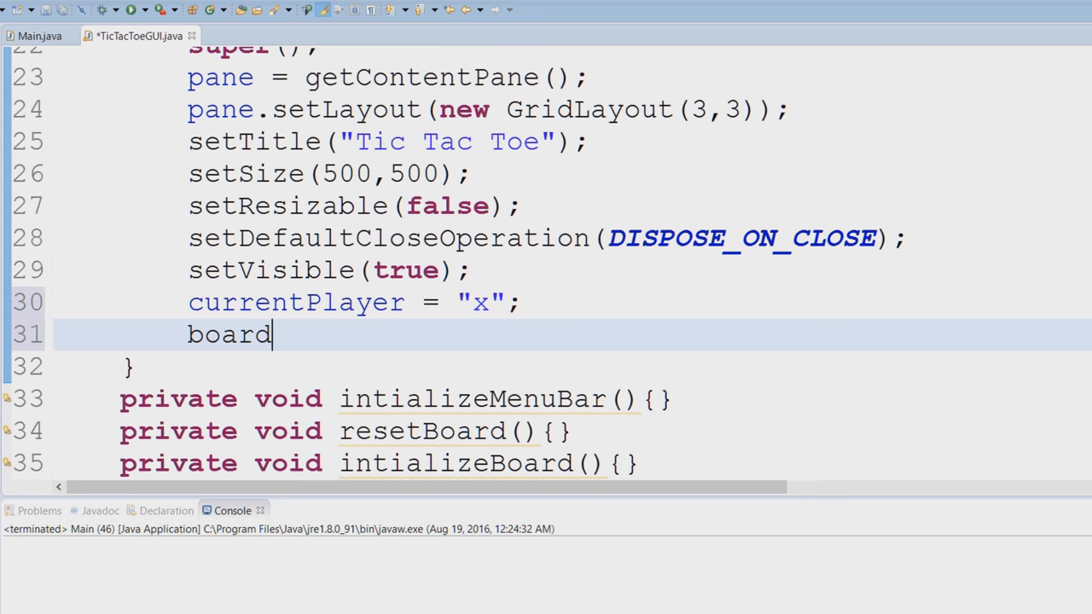
type("= new")
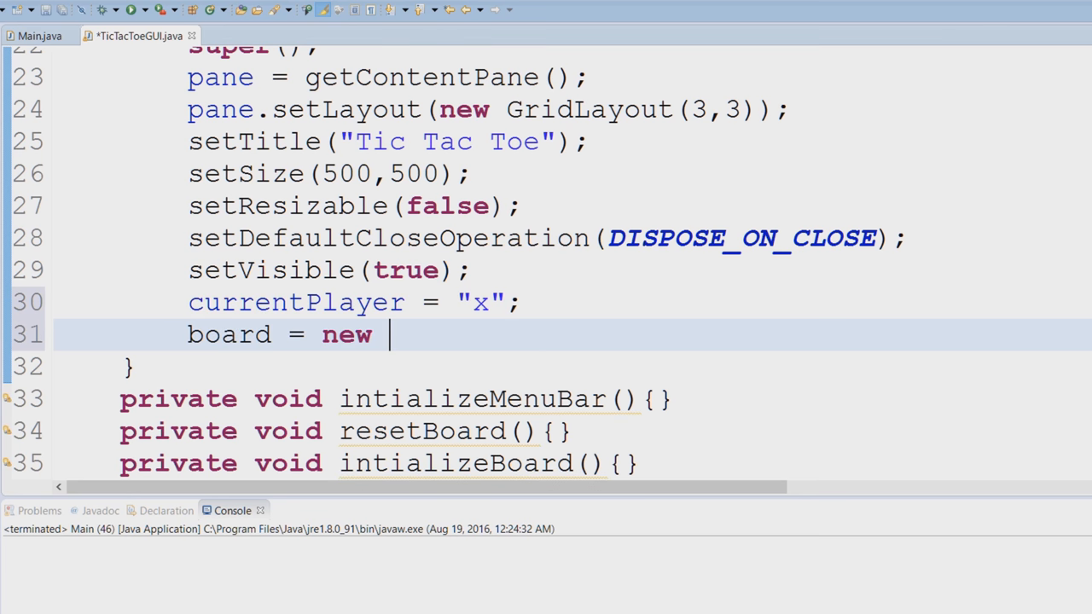
type("[][]")
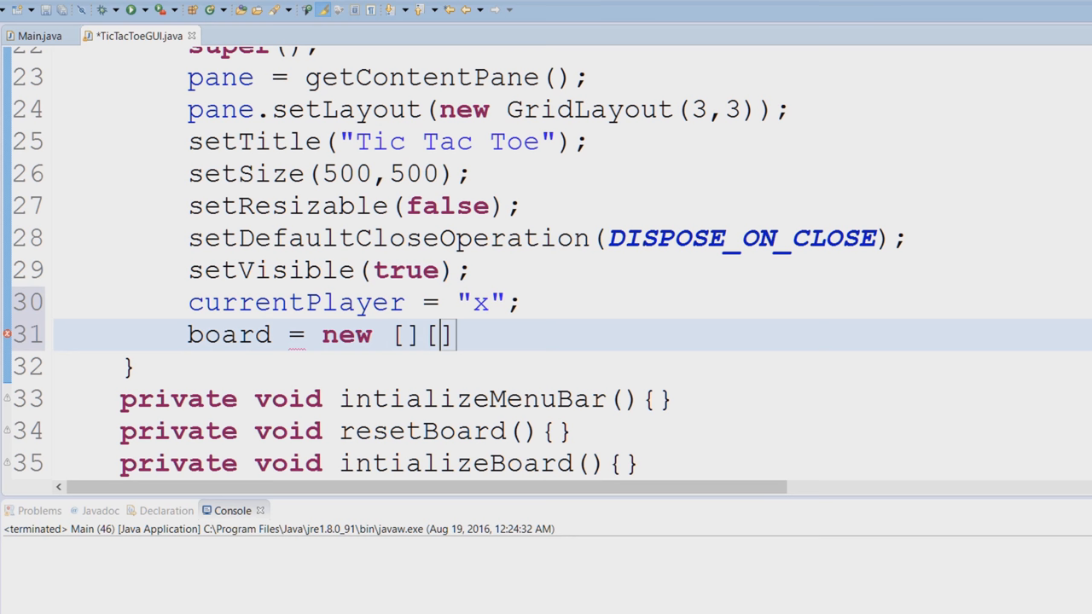
type("3")
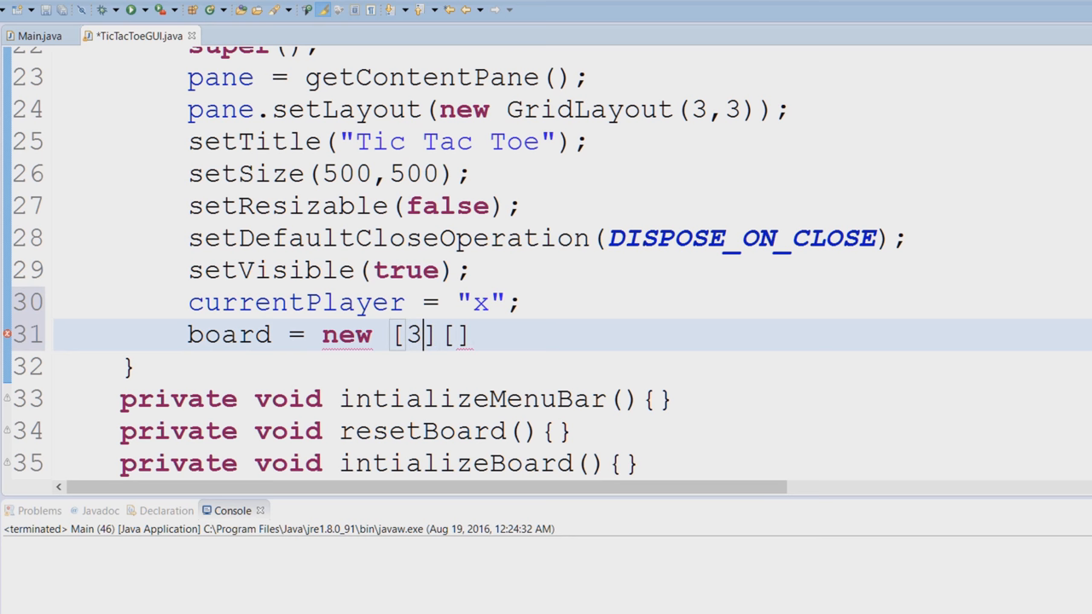
type("3")
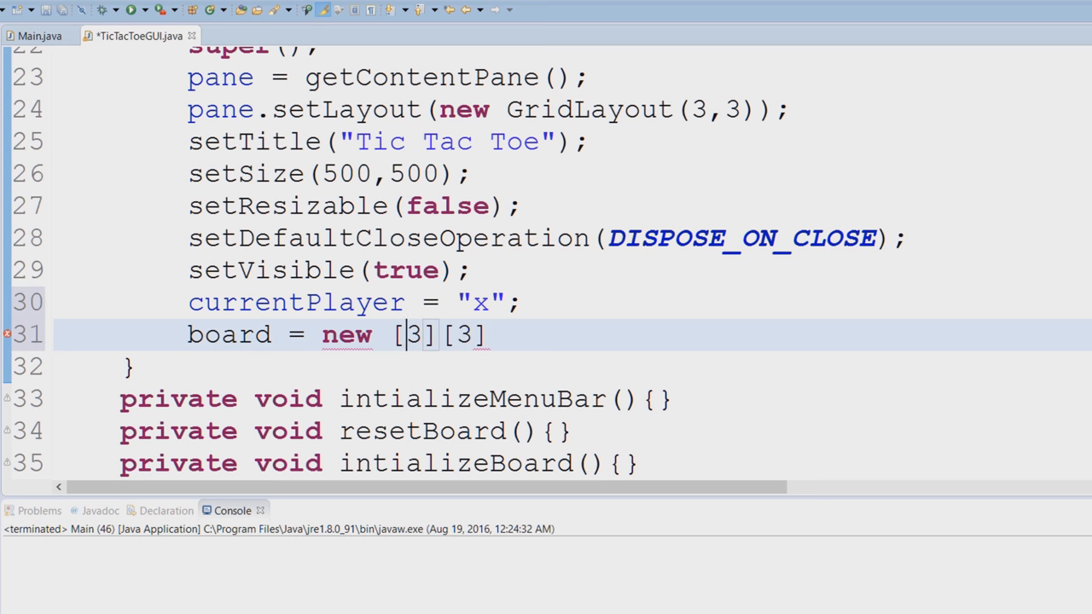
type("JButton")
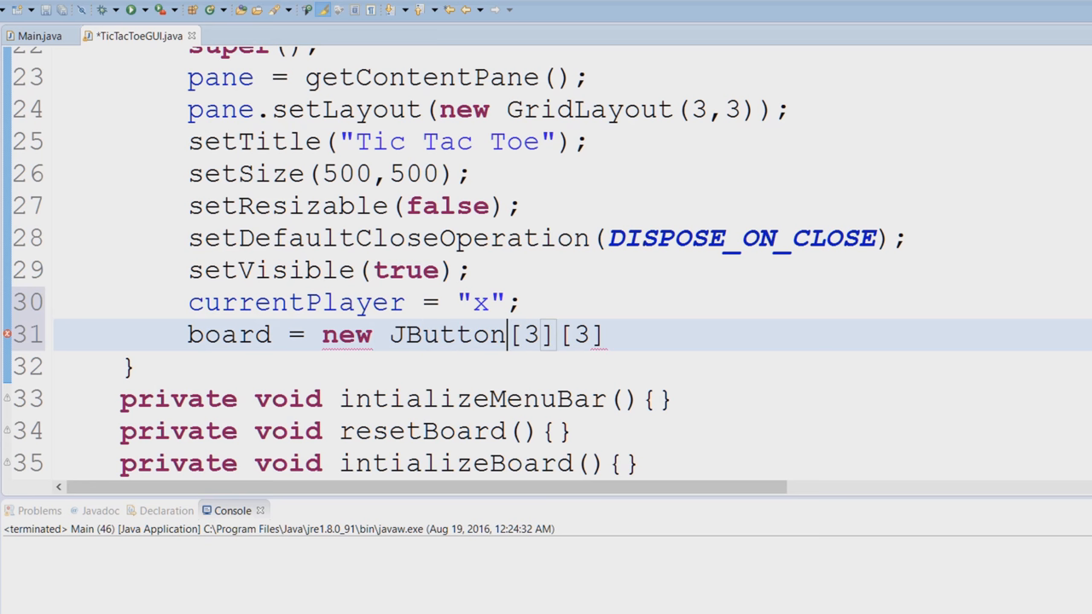
type(";")
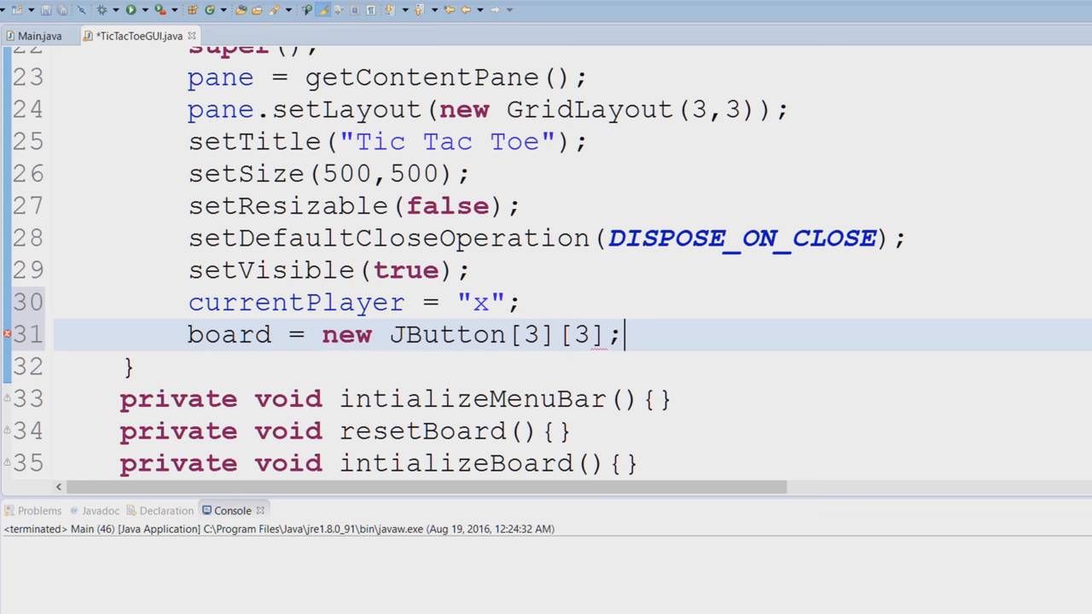
Save the file and add hasWinner = false; on the next line
key("ctrl+s")
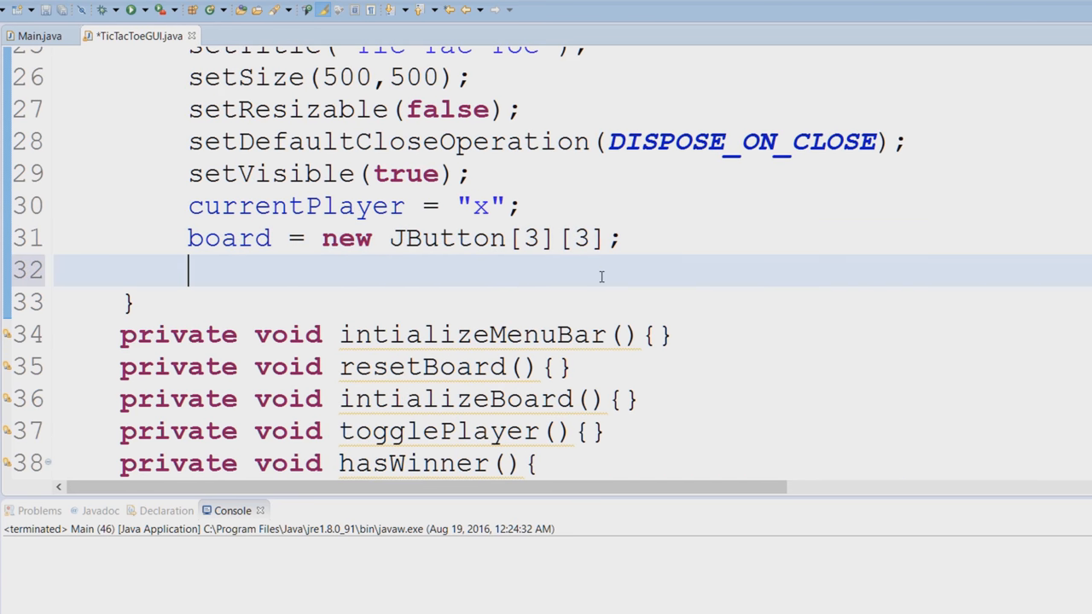
type("hasWinner")
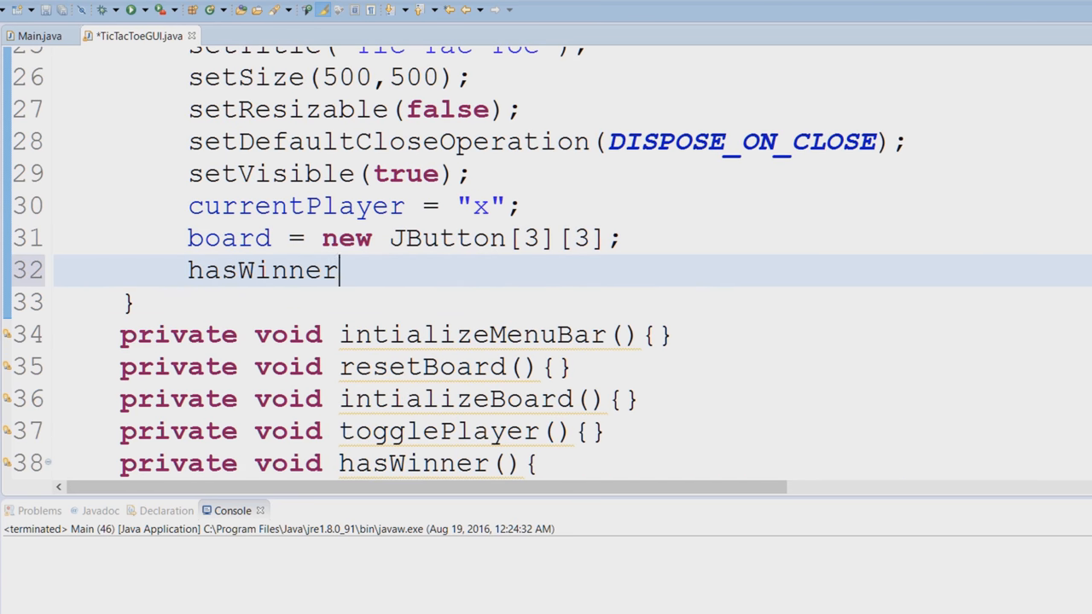
type("= false")
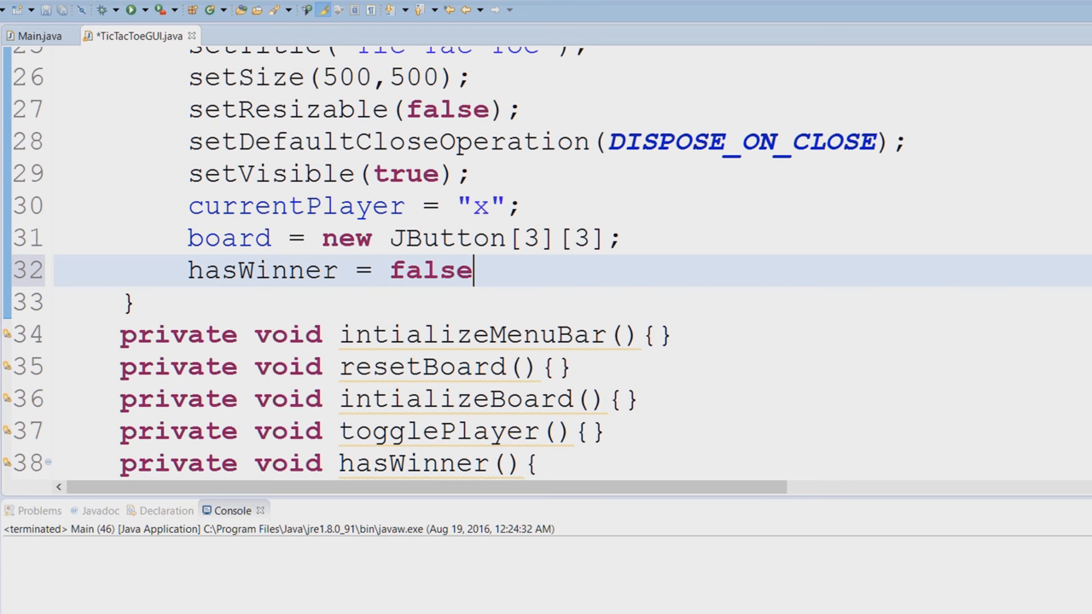
type(";")
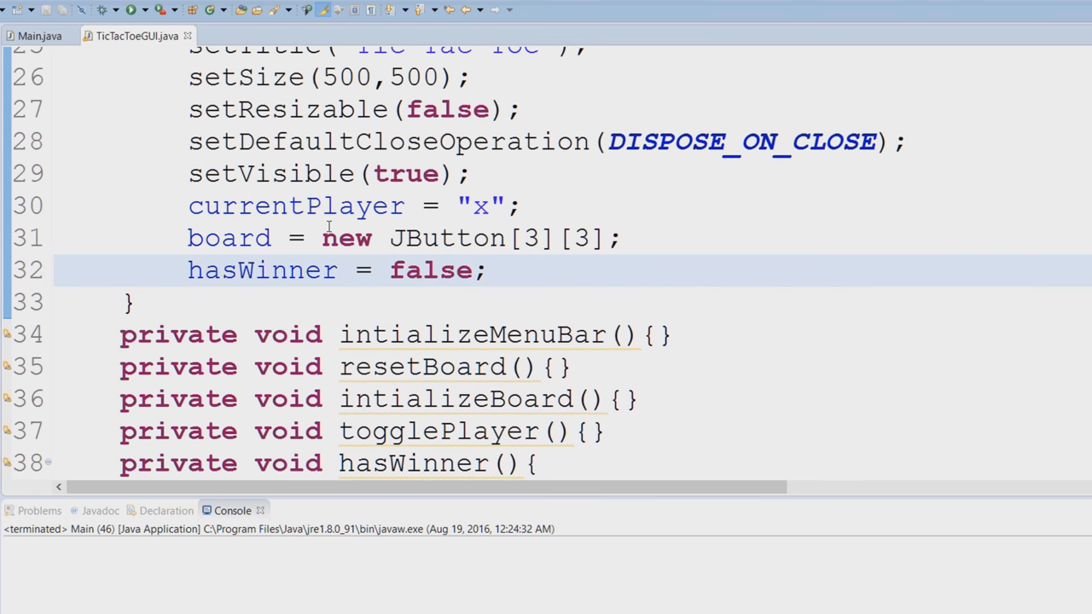
Add an intializeBoard(); call after hasWinner = false, copying the name from the method stub
scroll("down", 3)
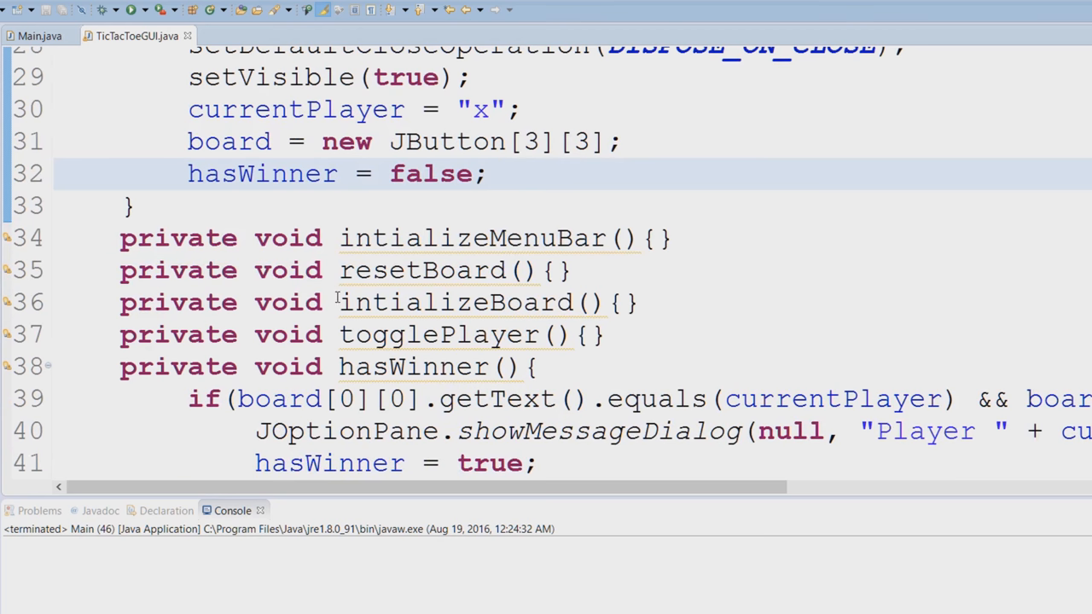
double_click(466, 302)
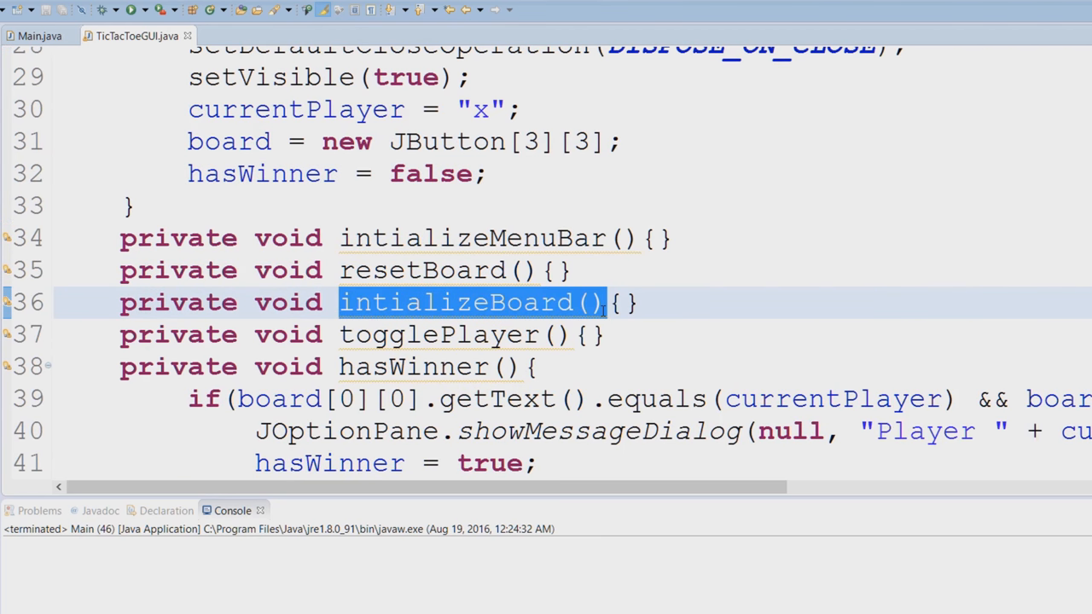
left_click(528, 173)
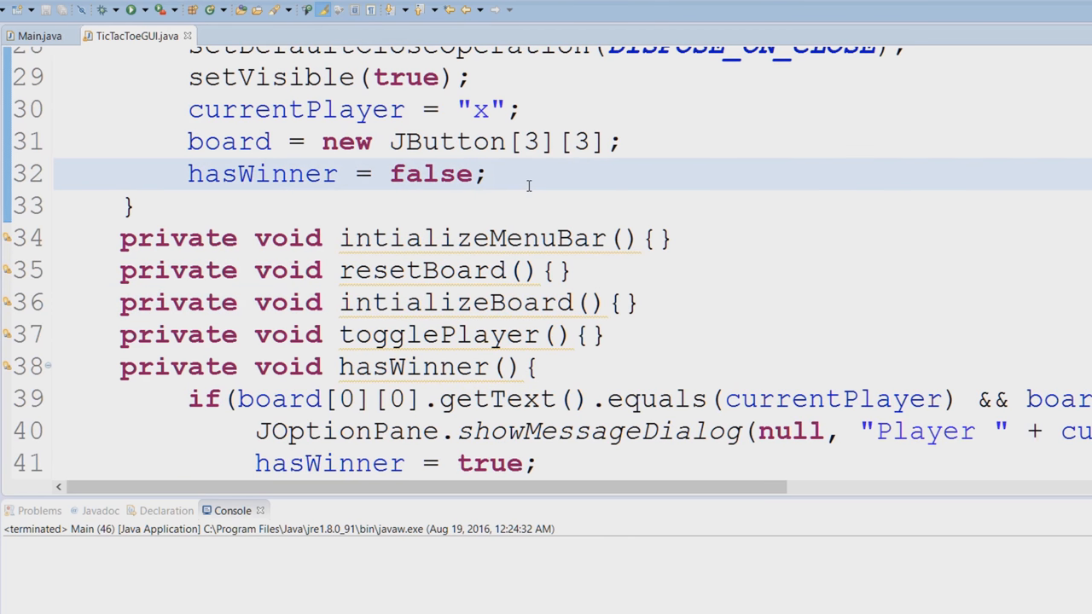
type("intializeBoard()")
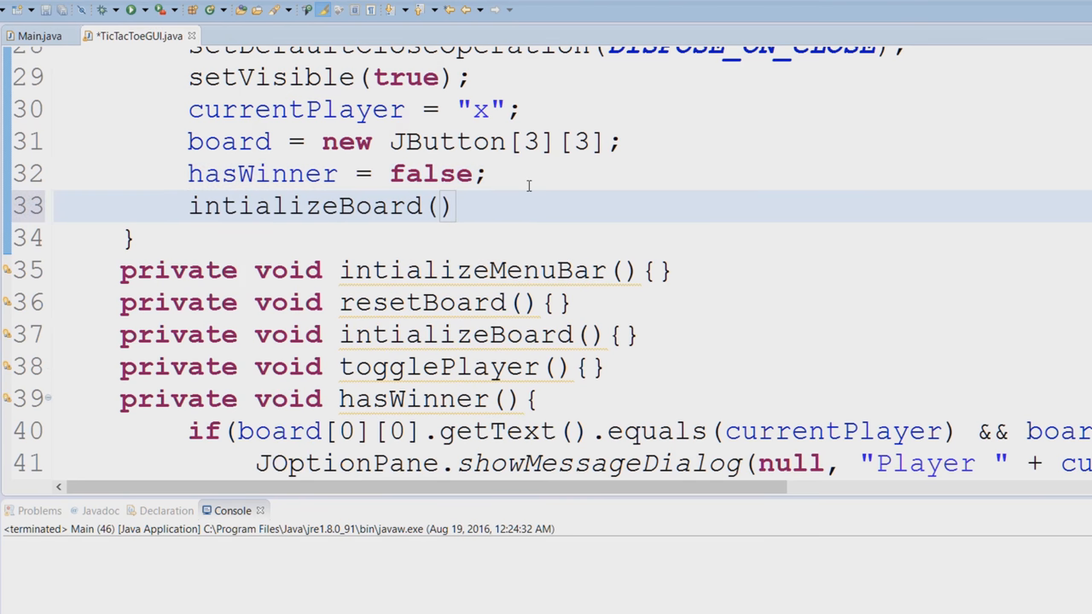
type(";")
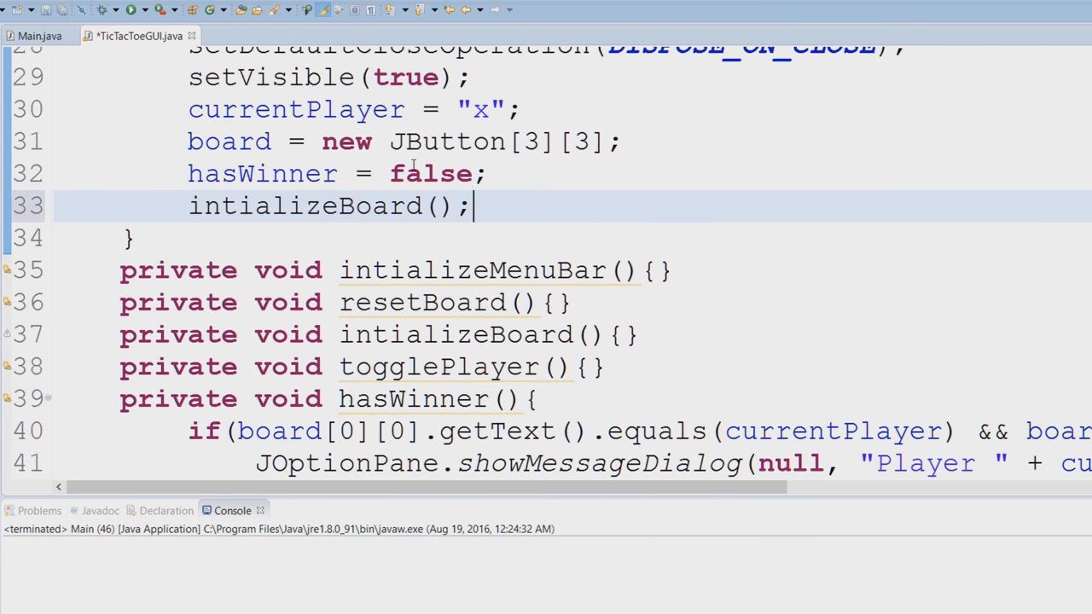
Add intializeMenuBar(); on a new line to end the constructor
scroll("down", 3)
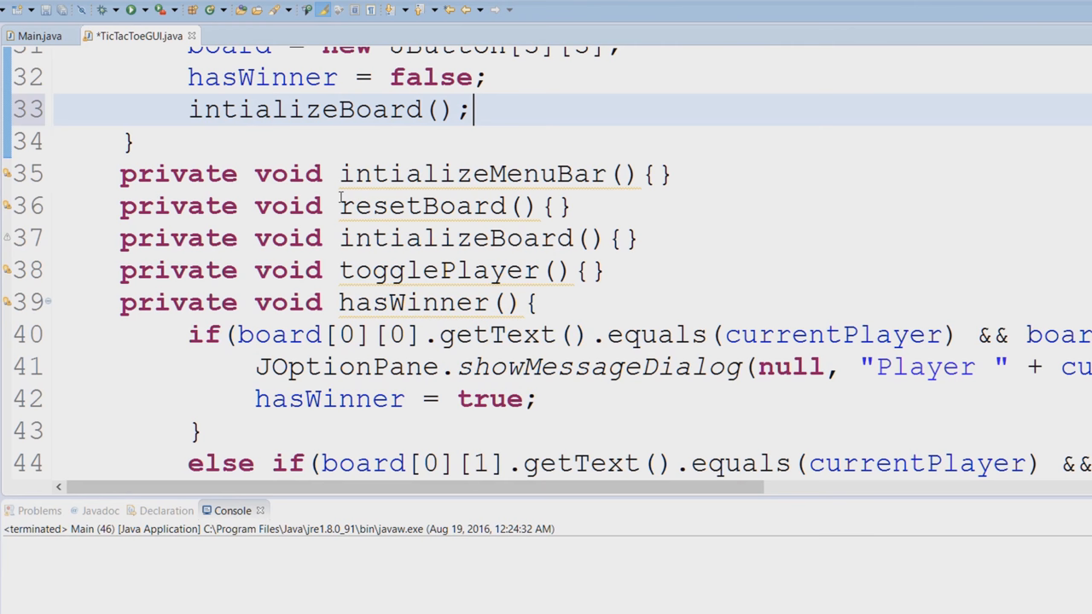
double_click(478, 174)
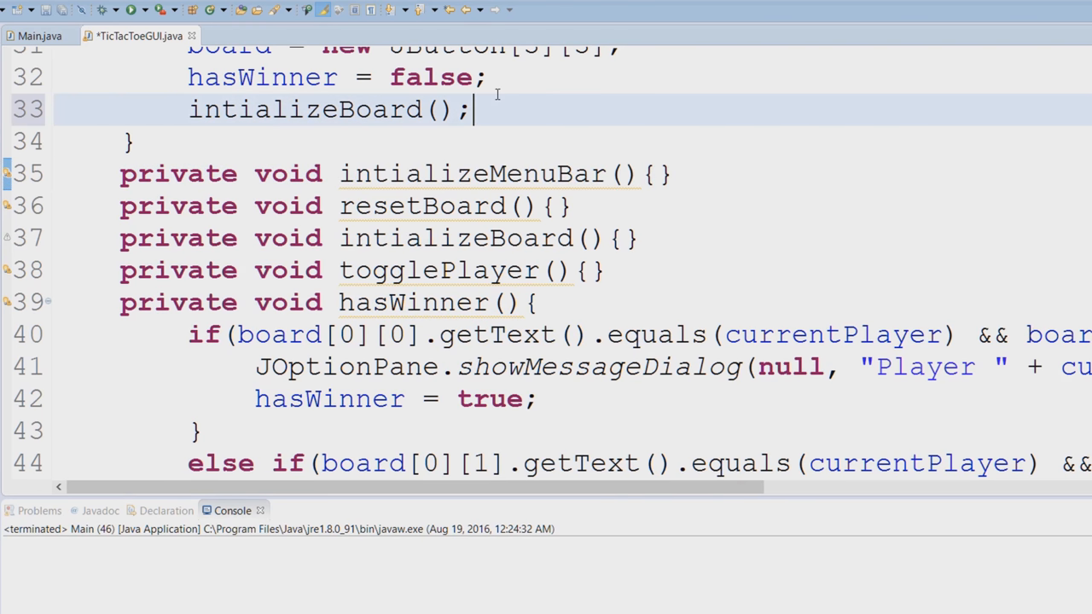
key("Return")
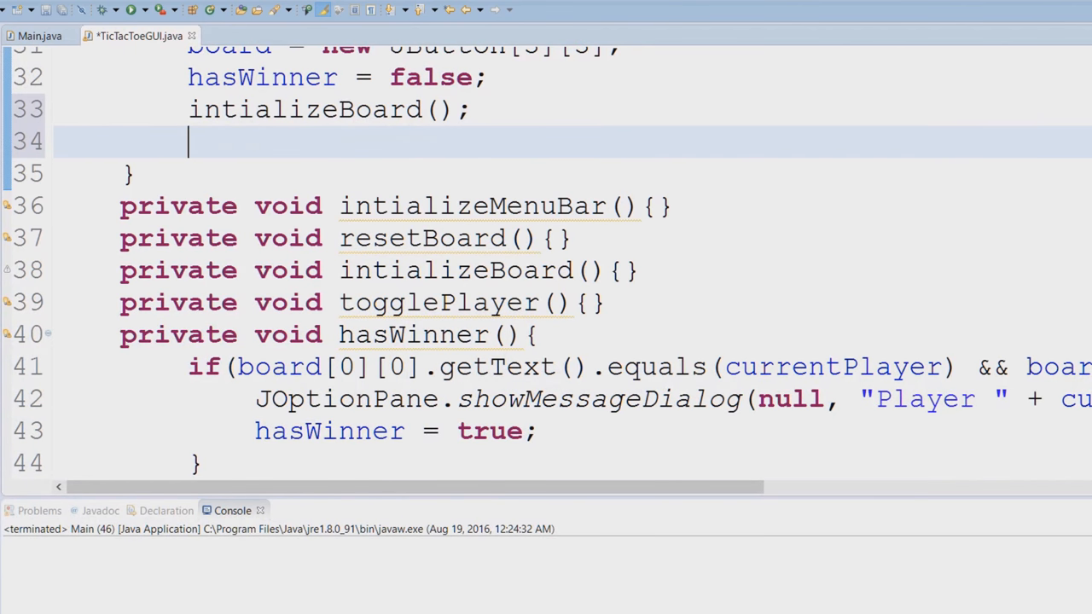
type("intializeMenuBar();")
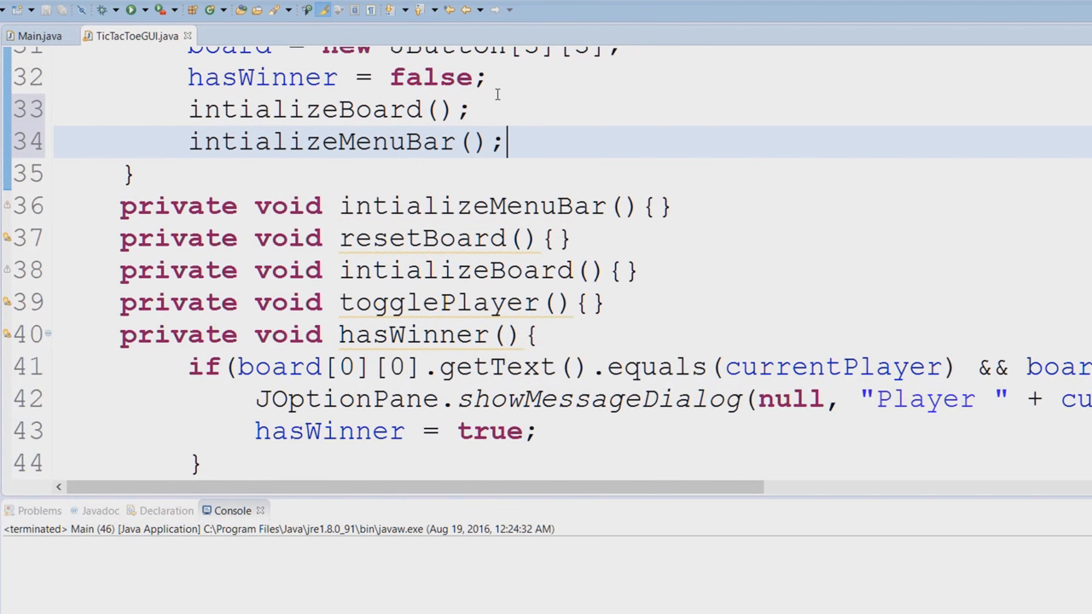
scroll("up", 3)
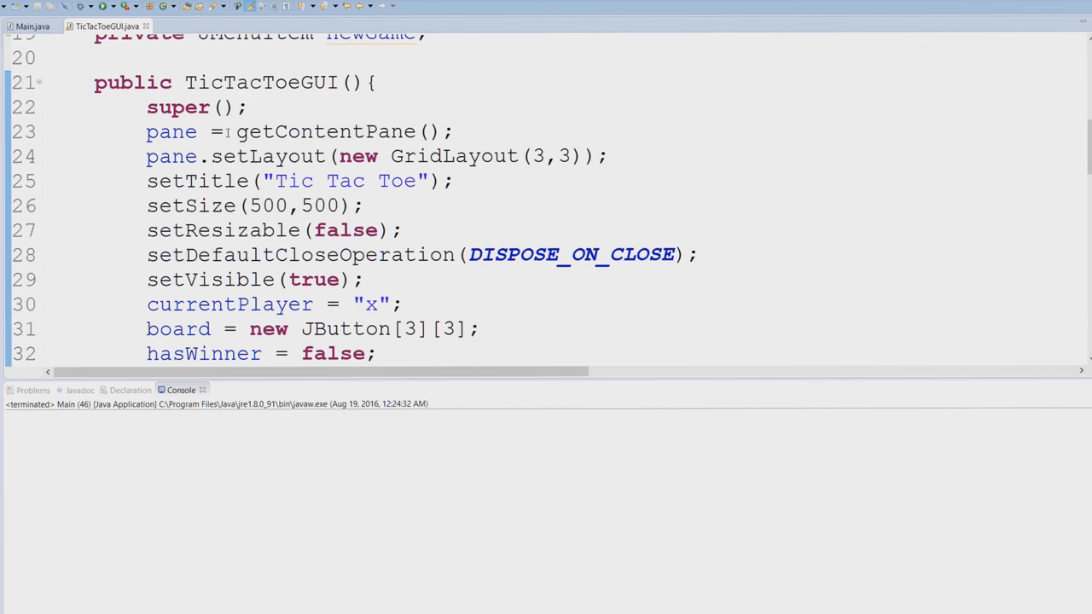
Scroll down past the empty stubs to the hasWinner() method's else-if chain and back up
scroll("down", 3)
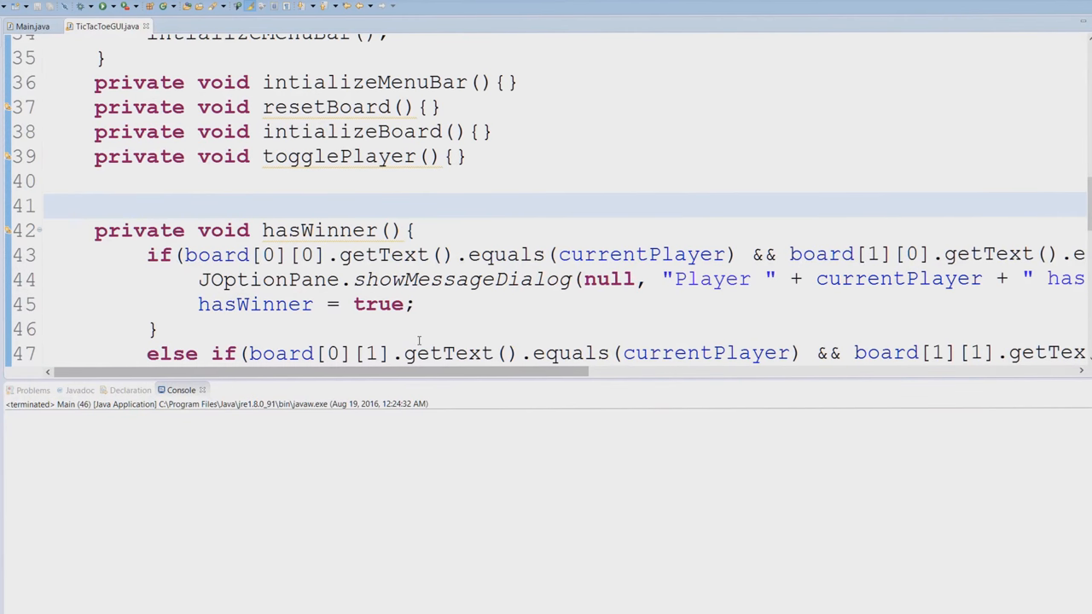
scroll("down", 3)
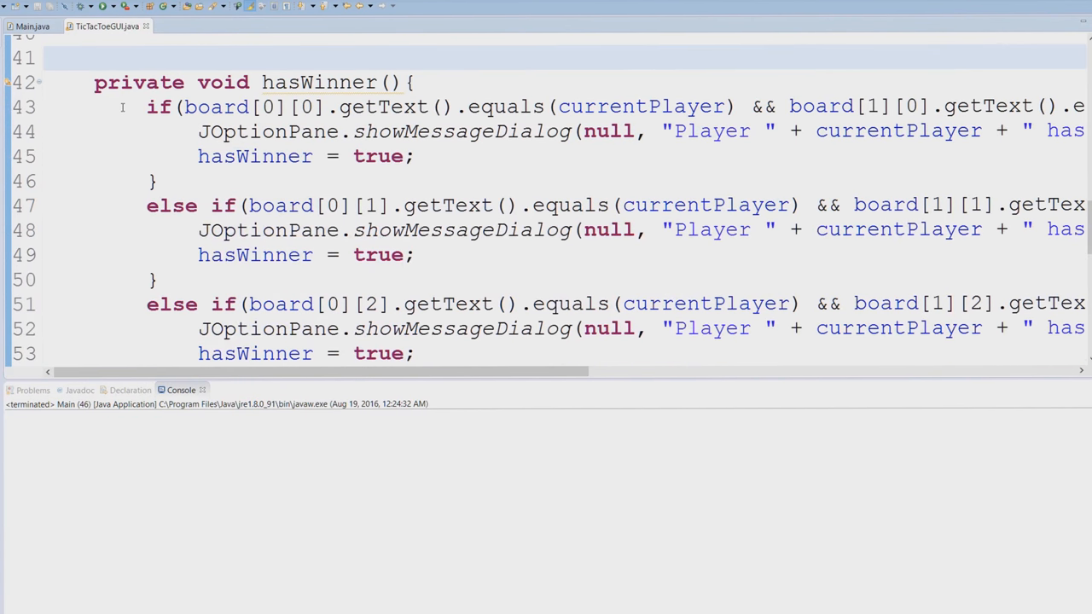
scroll("down", 3)
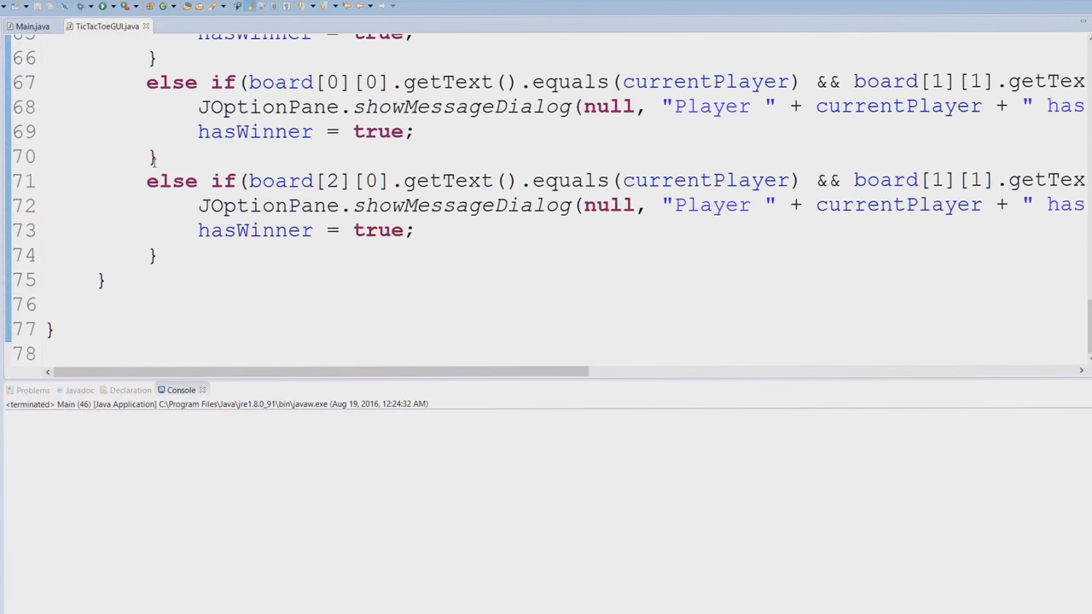
scroll("up", 3)
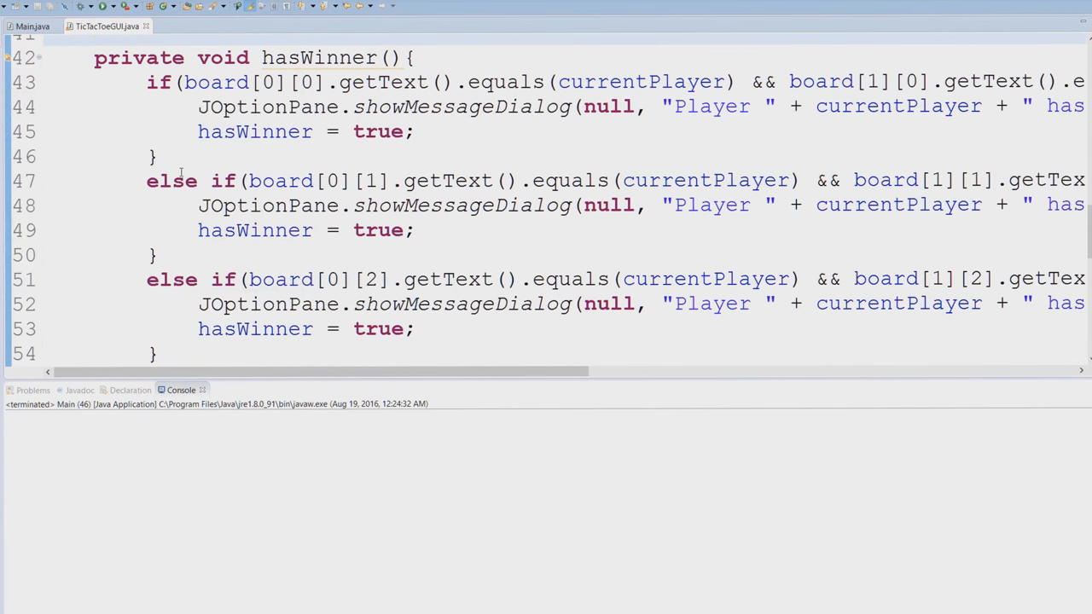
mouse_move(322, 147)
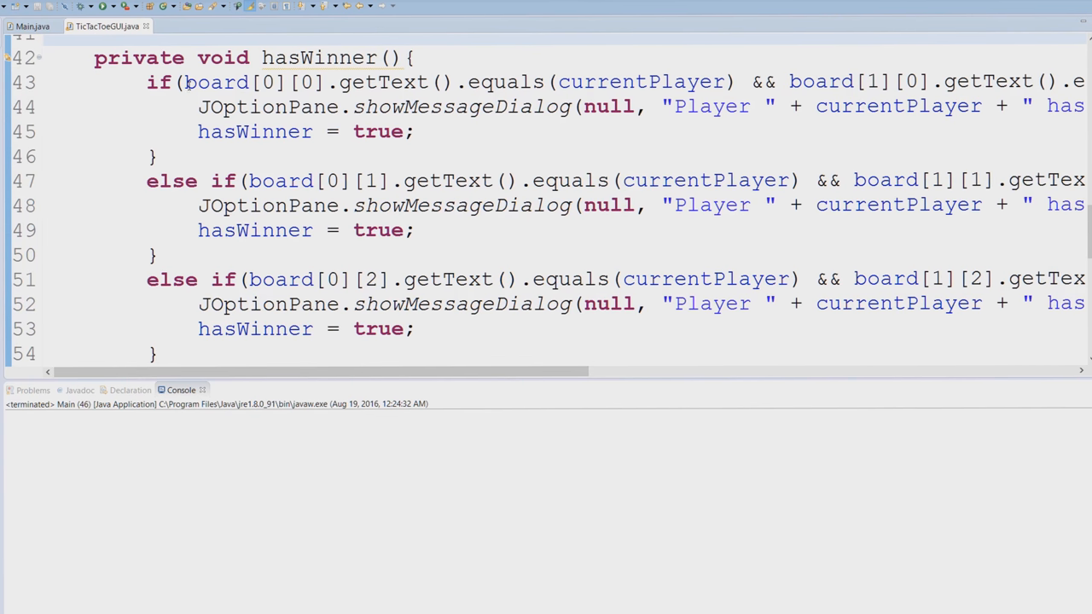
double_click(215, 81)
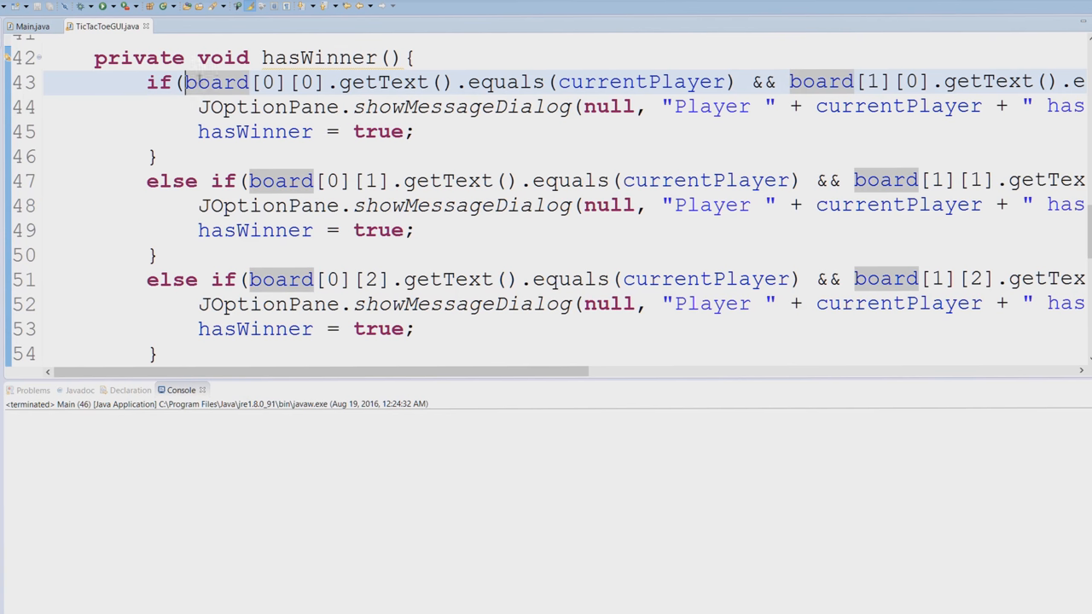
mouse_move(213, 96)
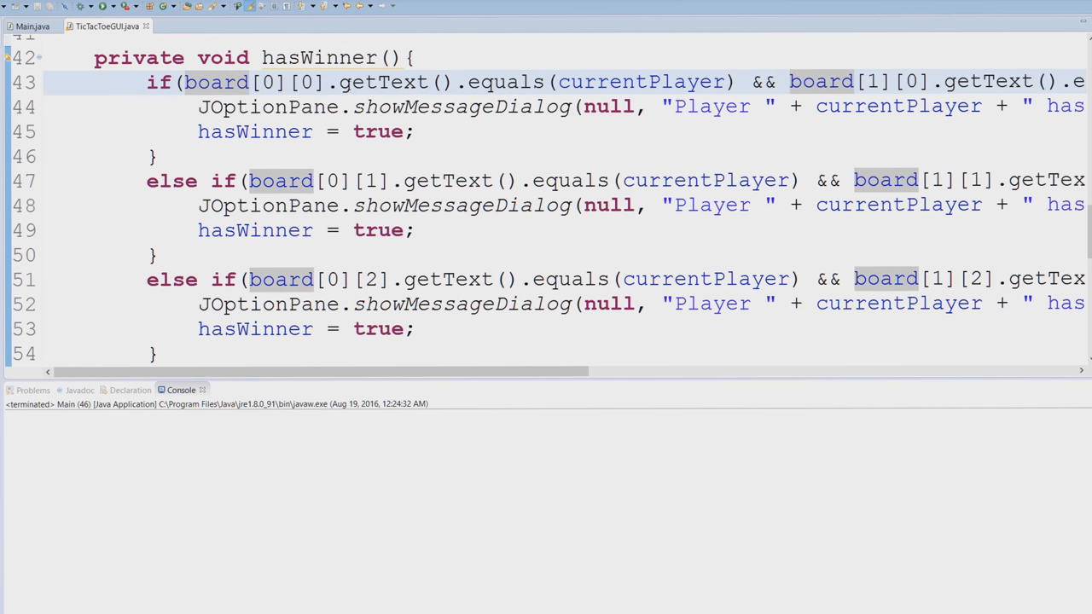
double_click(384, 81)
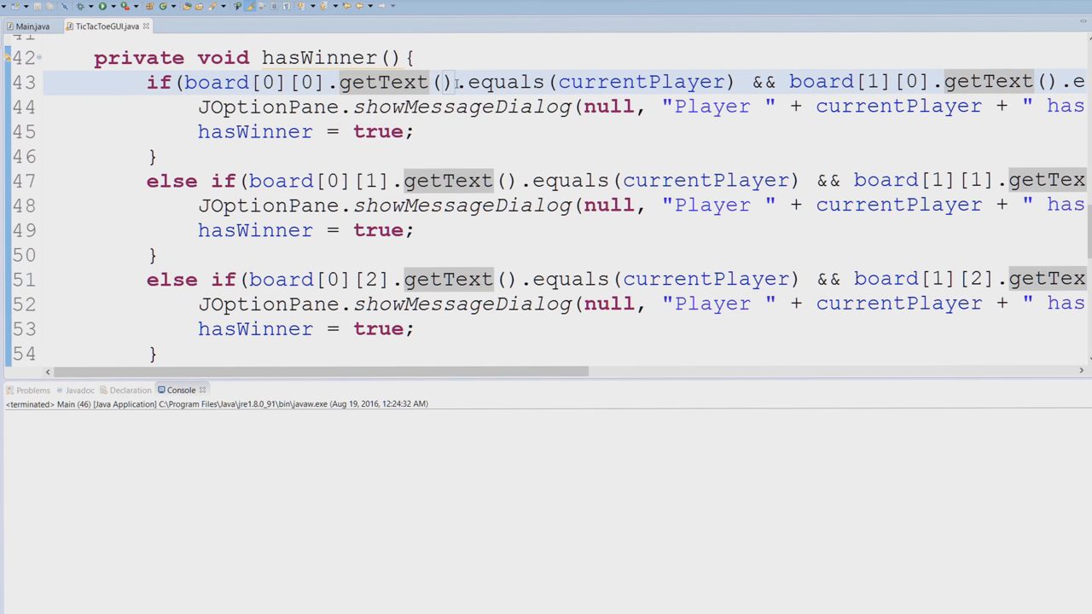
double_click(494, 81)
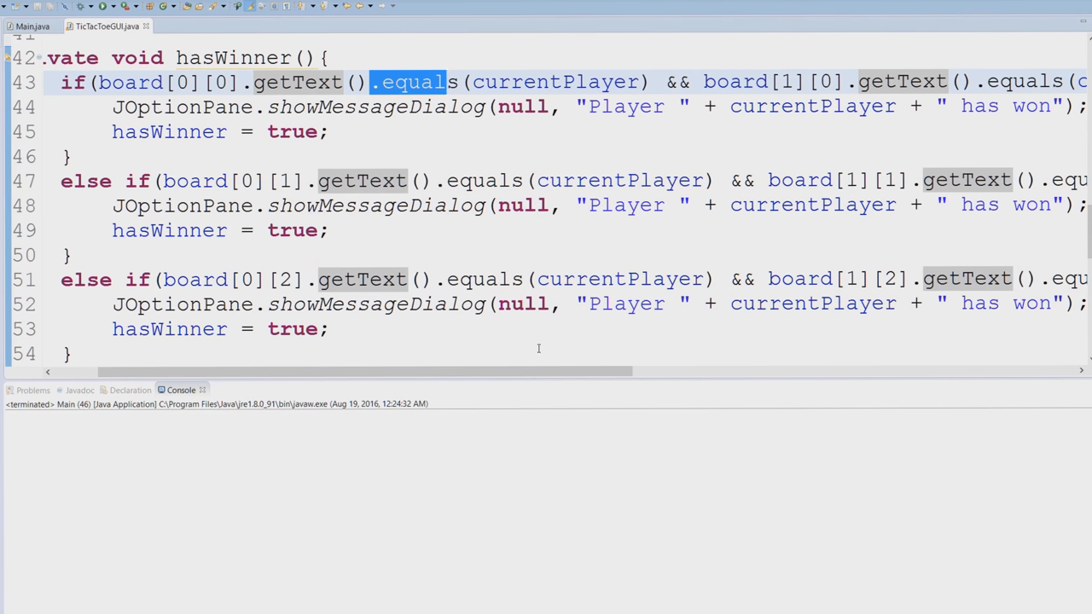
scroll("right", 3)
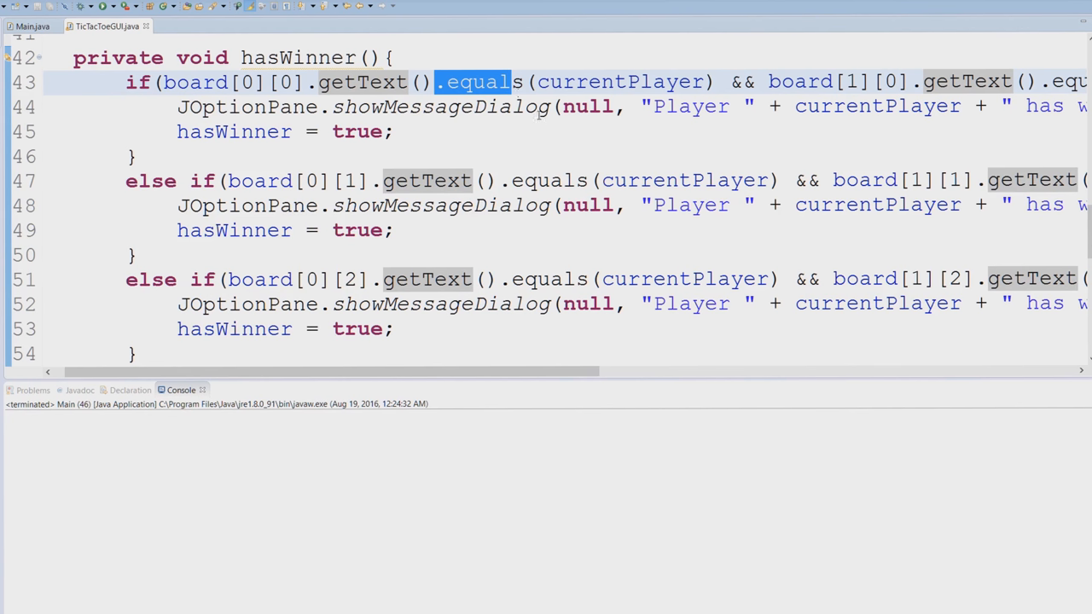
double_click(587, 106)
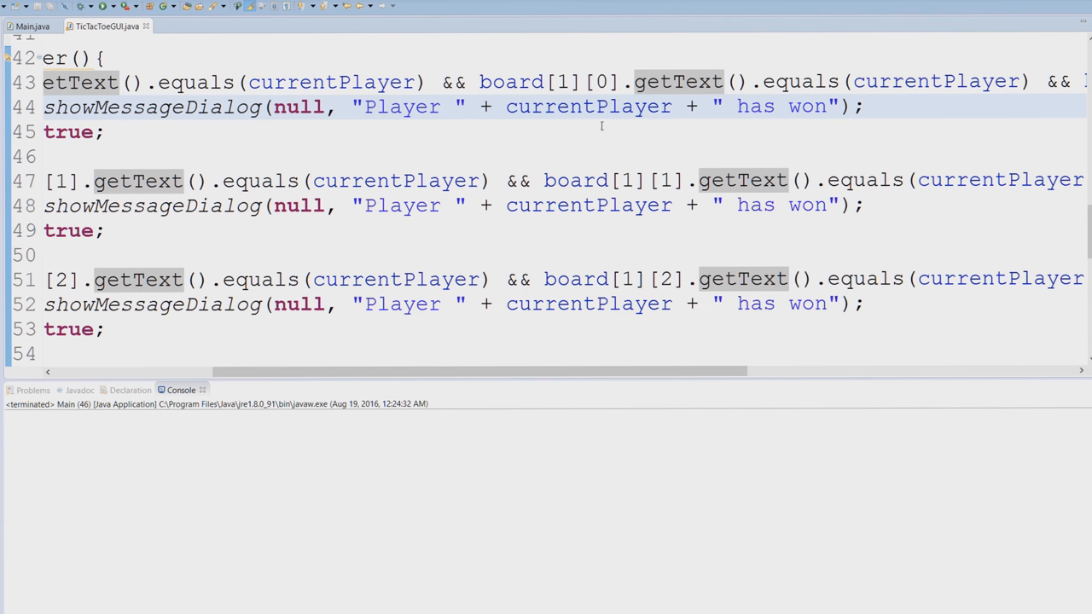
mouse_move(602, 112)
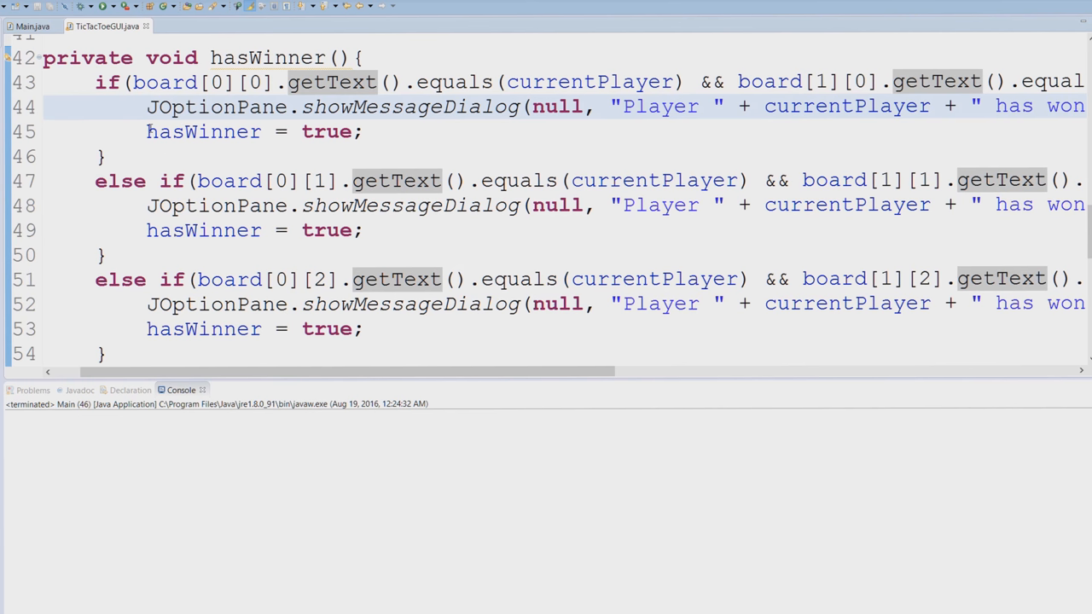
double_click(320, 131)
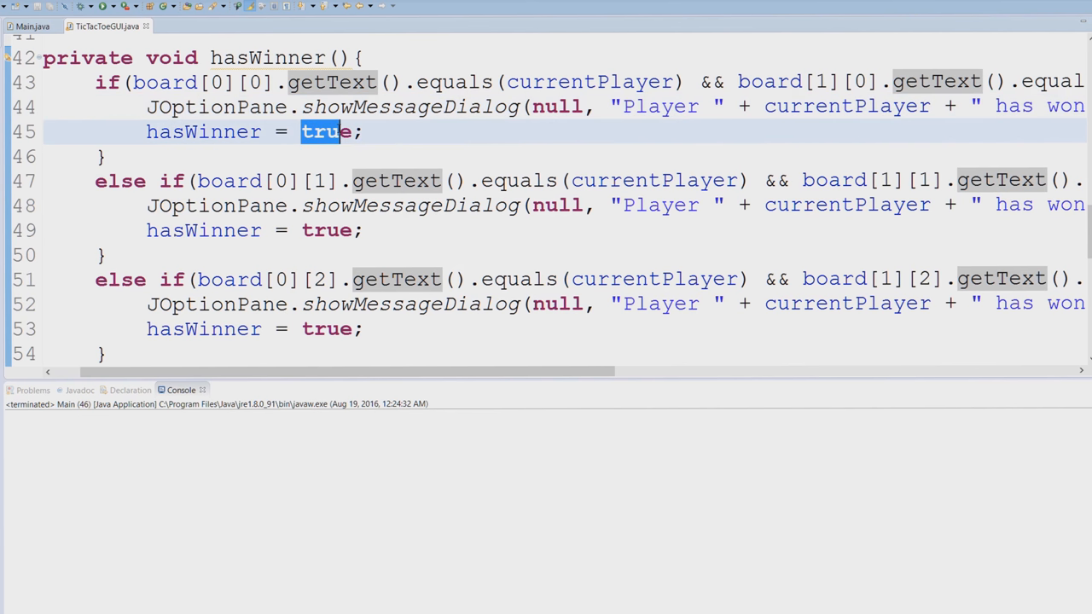
left_click(306, 365)
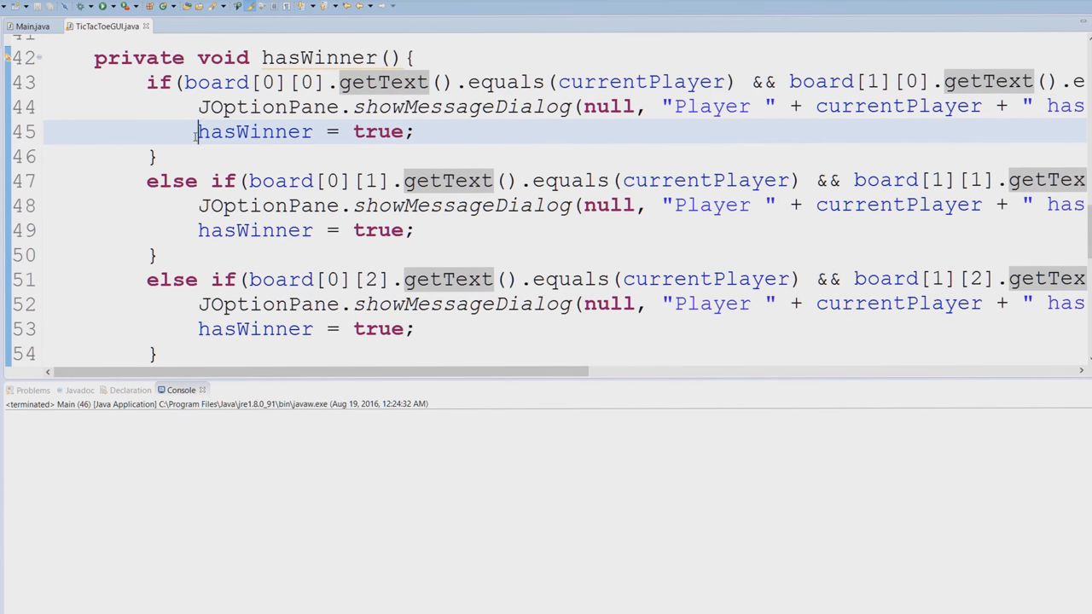
double_click(255, 132)
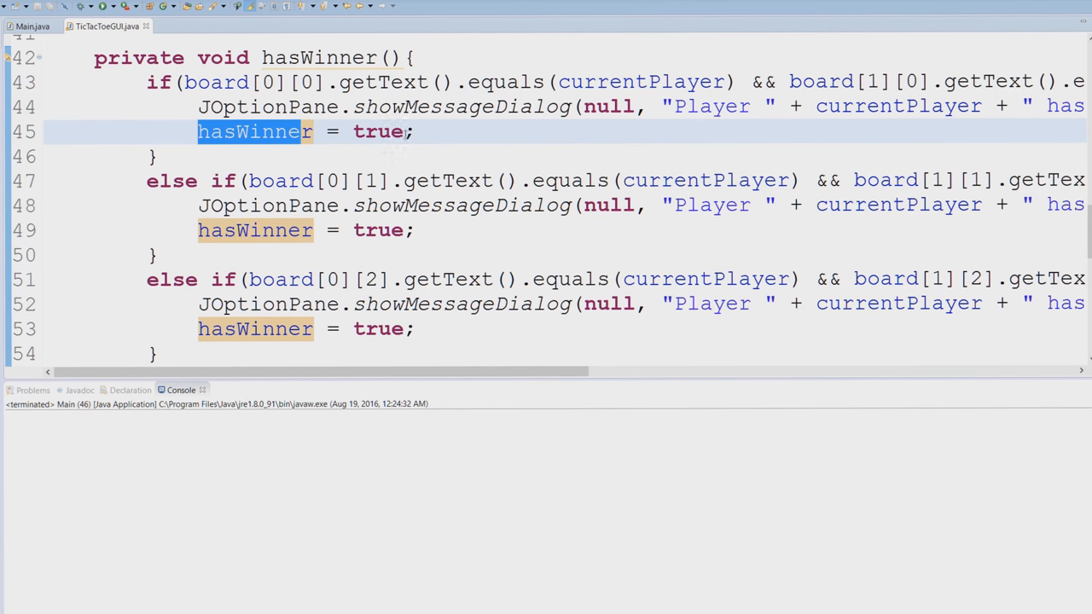
left_click(507, 106)
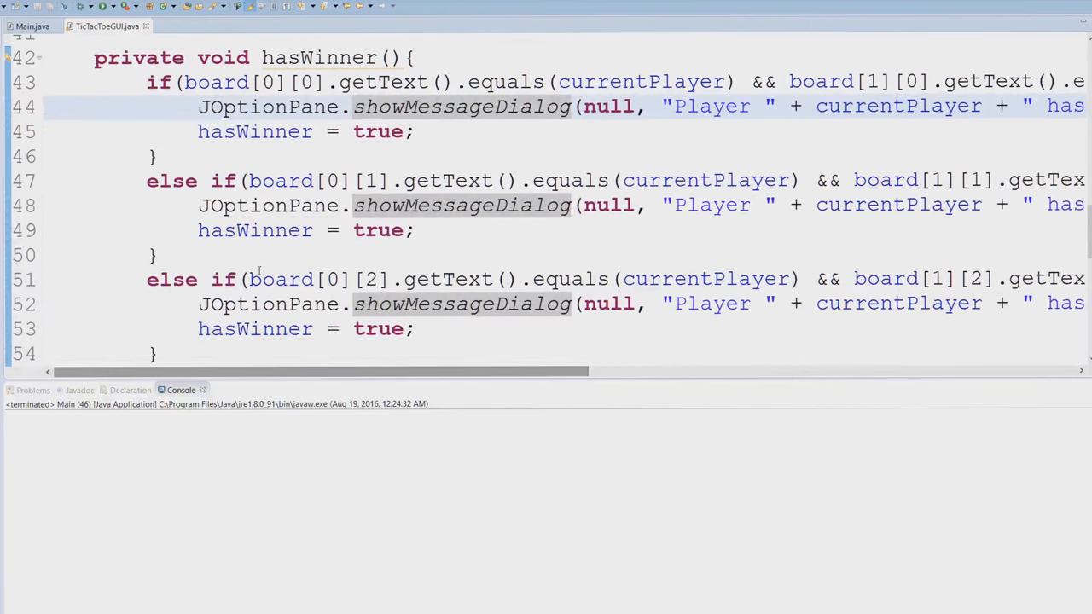
scroll("down", 3)
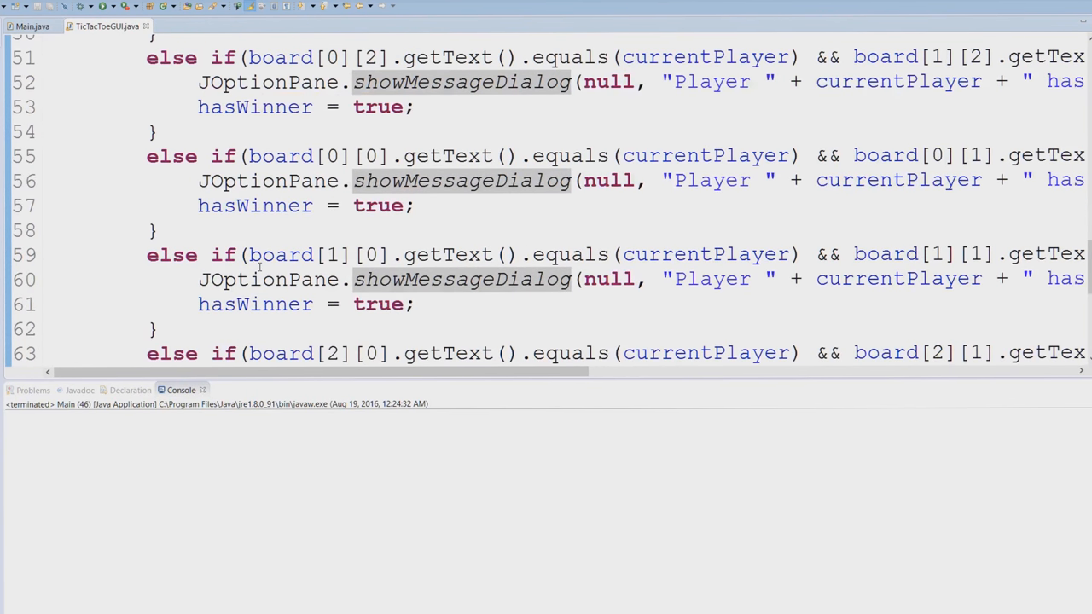
scroll("up", 3)
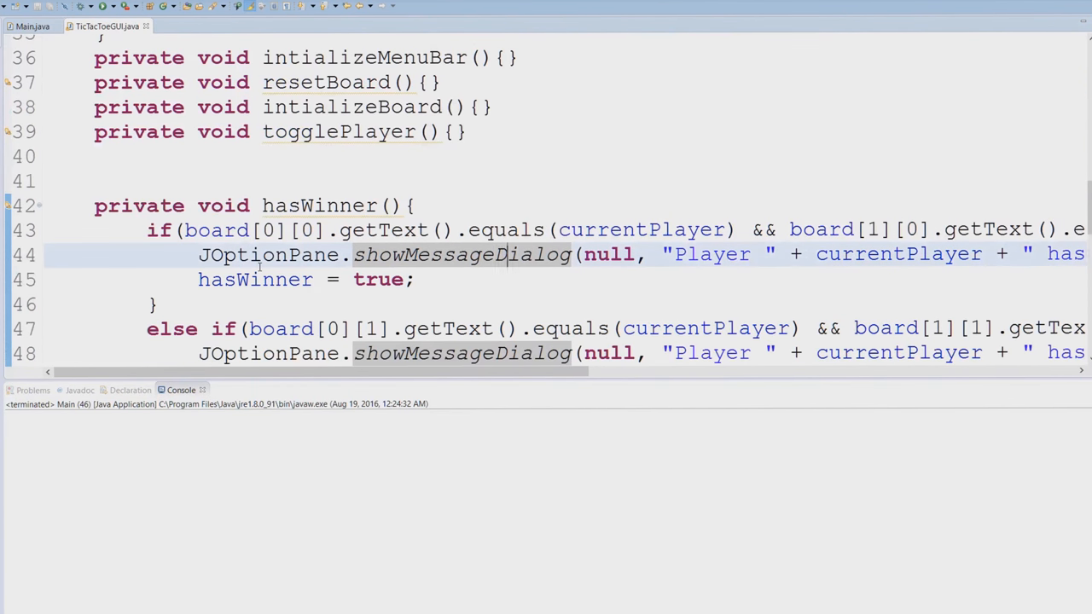